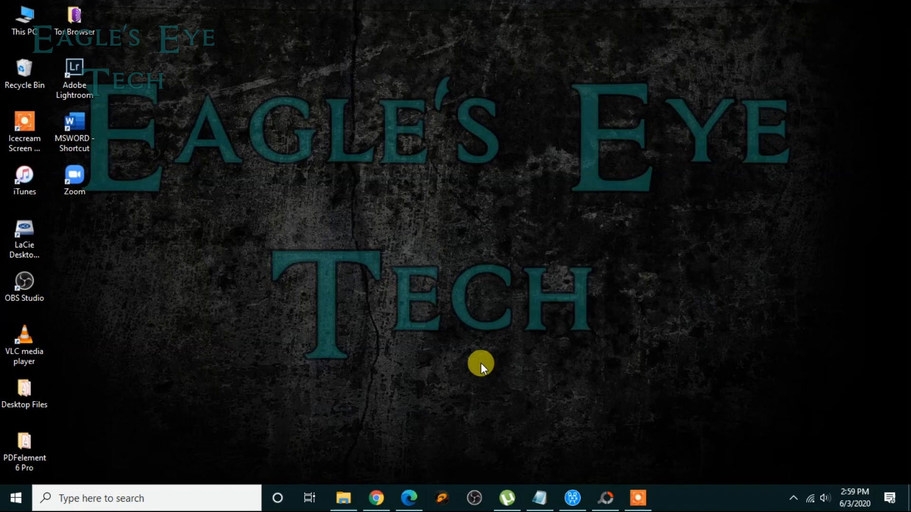
pyautogui.moveTo(391, 484)
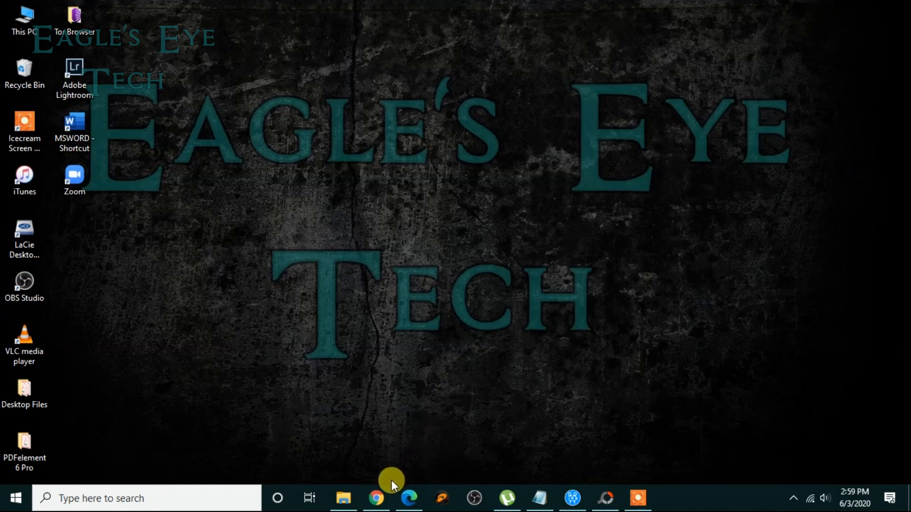
# Launch Chrome showing YouTube and reach YouTube Studio from the profile avatar menu.
pyautogui.click(375, 498)
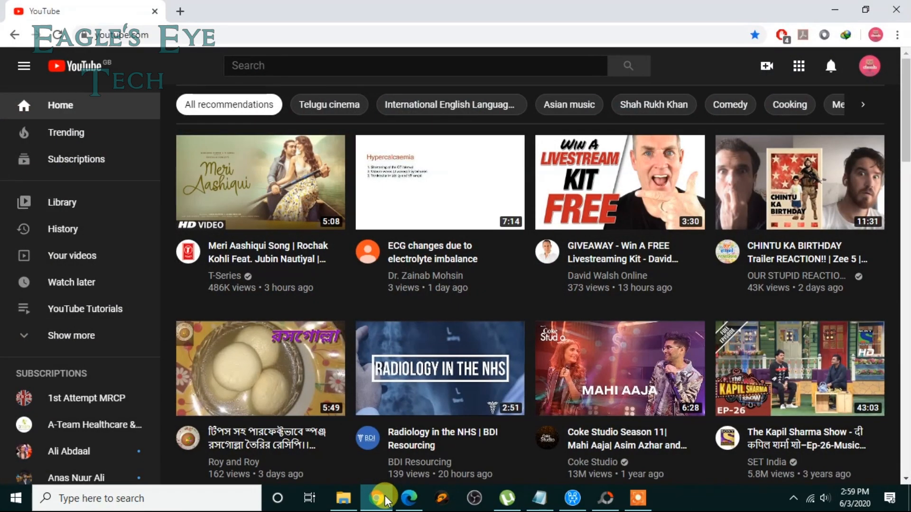
pyautogui.moveTo(870, 65)
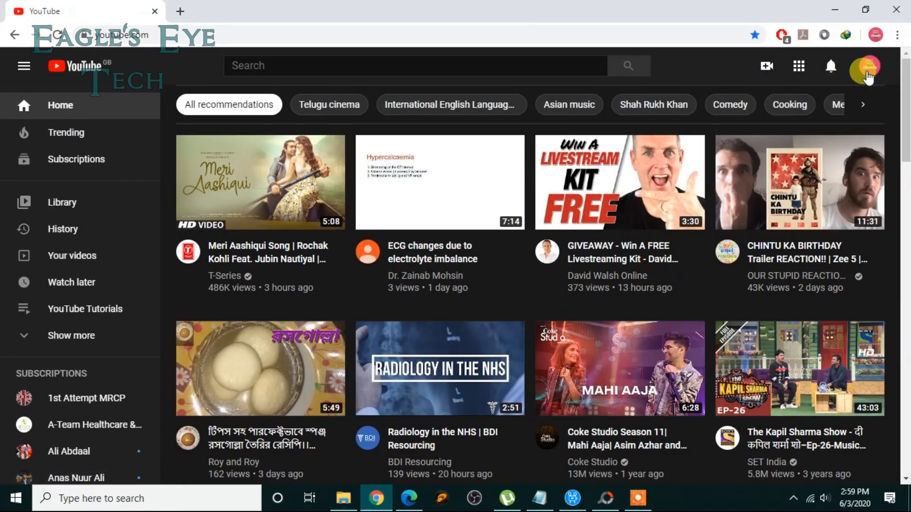
pyautogui.click(866, 65)
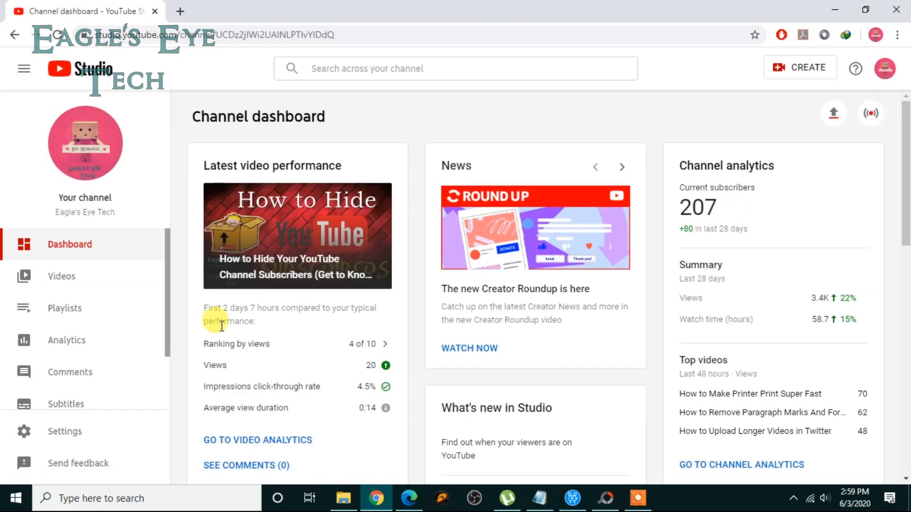
pyautogui.moveTo(90, 281)
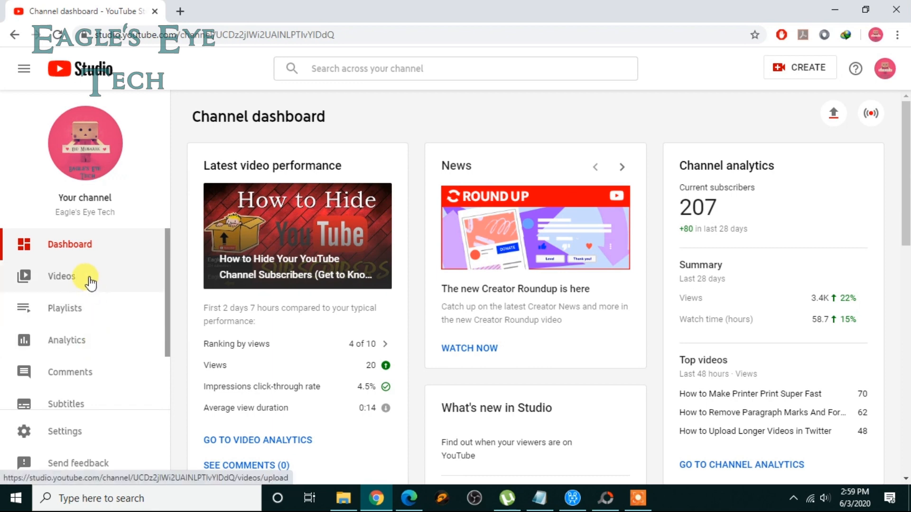
# Show the Channel videos page and scroll through the Uploads list of drafts and public videos.
pyautogui.click(61, 276)
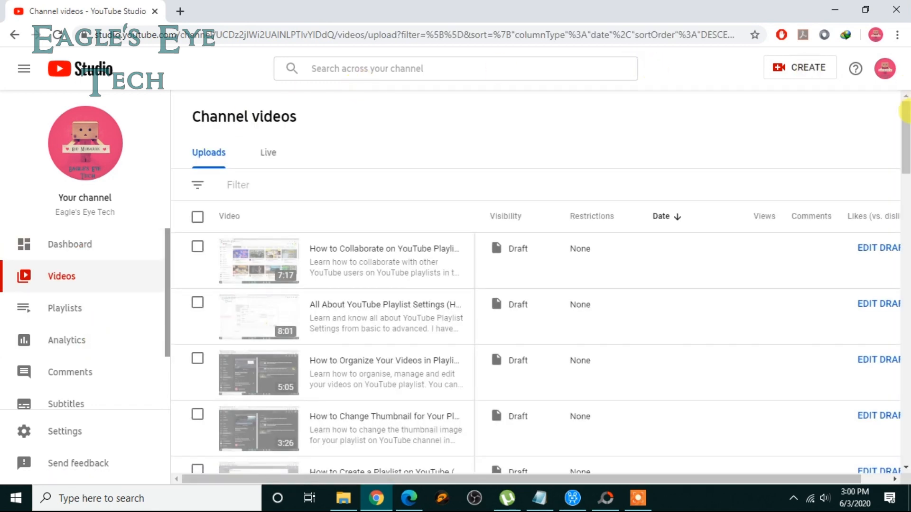
pyautogui.scroll(-3)
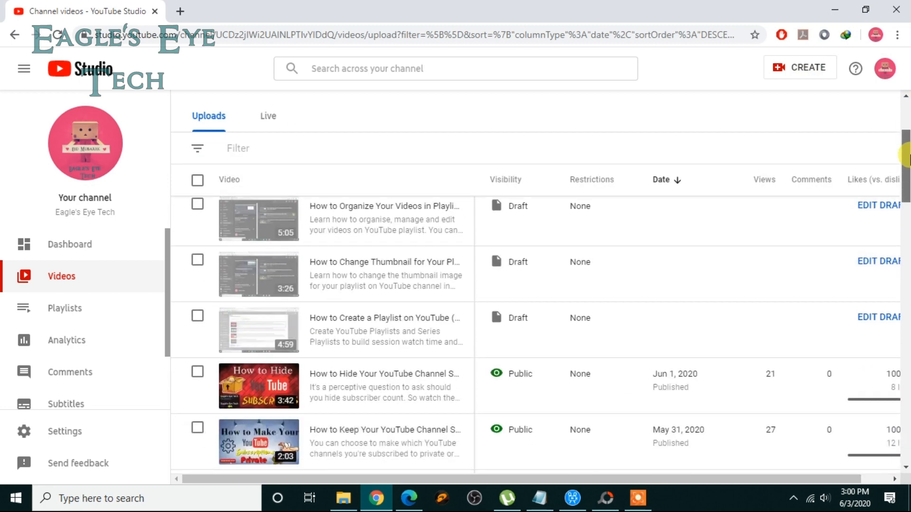
pyautogui.scroll(-3)
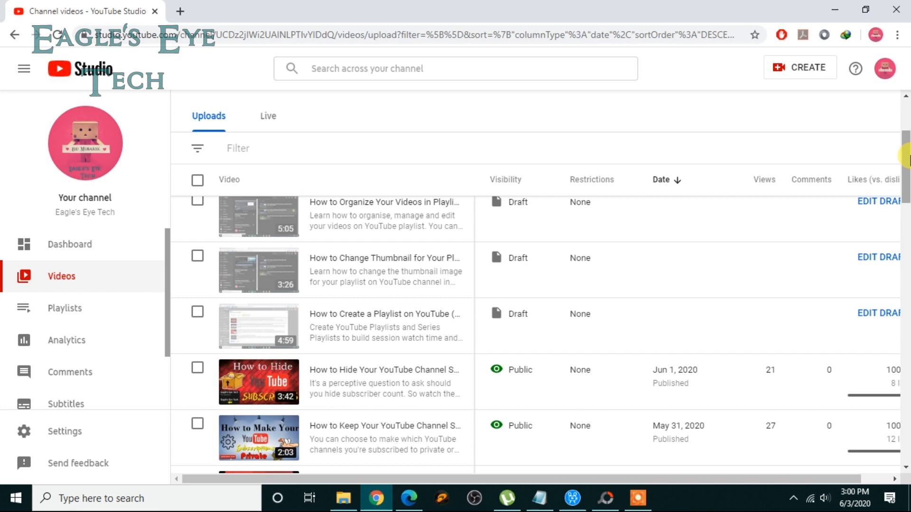
pyautogui.scroll(-3)
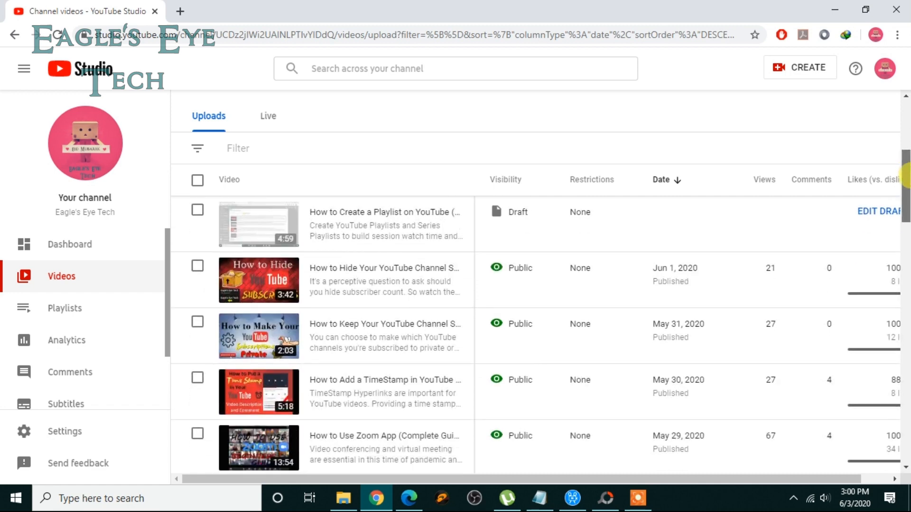
pyautogui.scroll(-3)
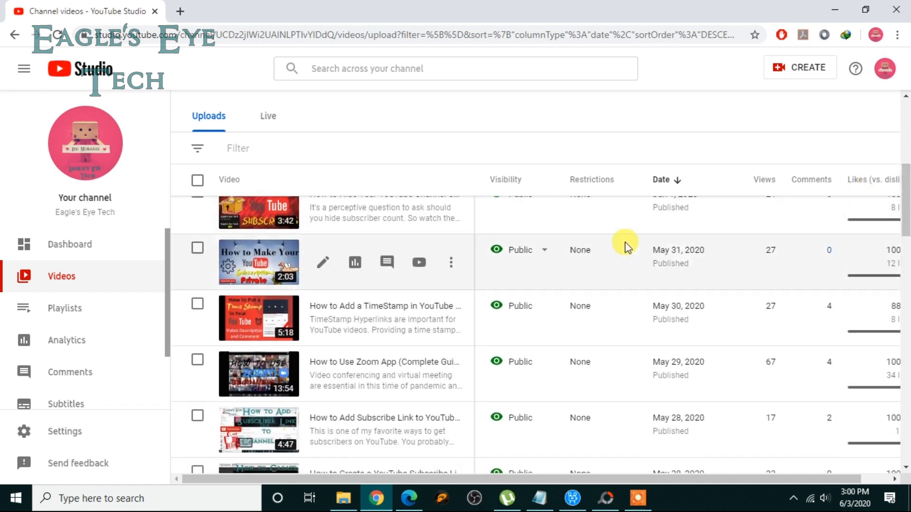
pyautogui.moveTo(322, 431)
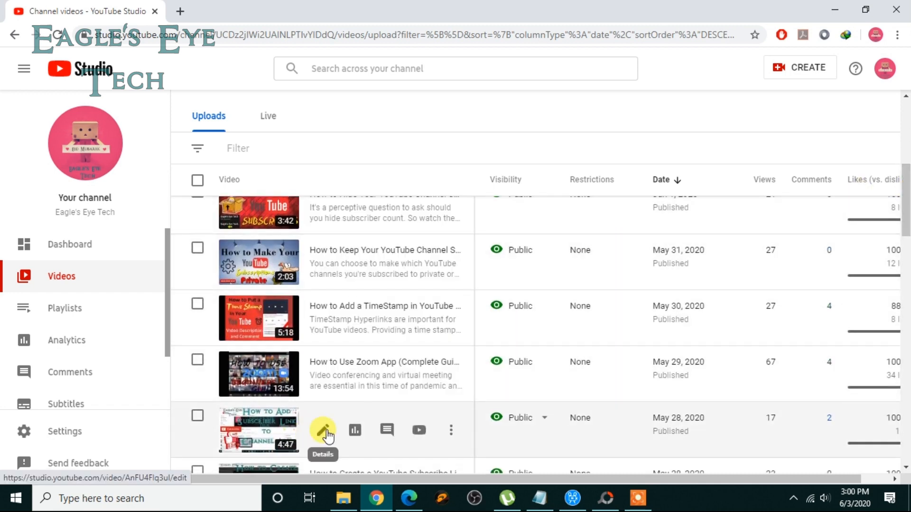
# Go into the subscribe-link video's details and scroll down to its End screen section.
pyautogui.click(322, 429)
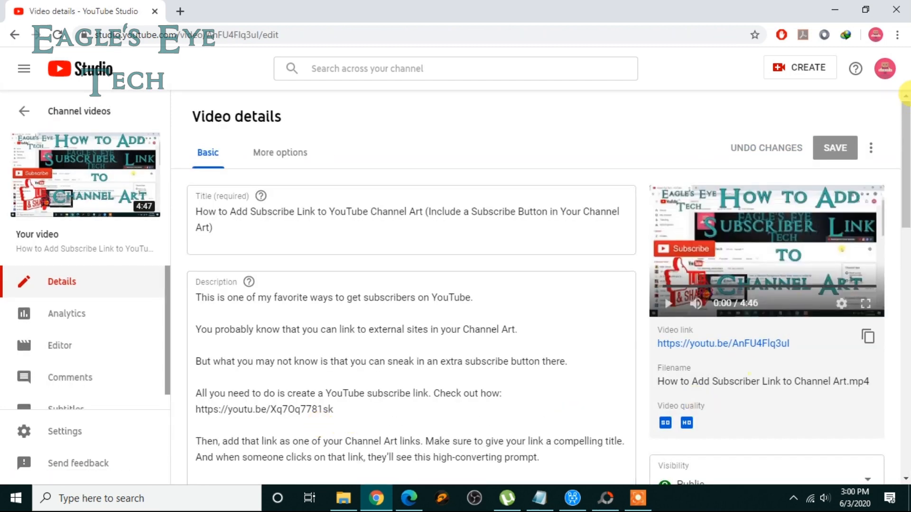
pyautogui.scroll(-3)
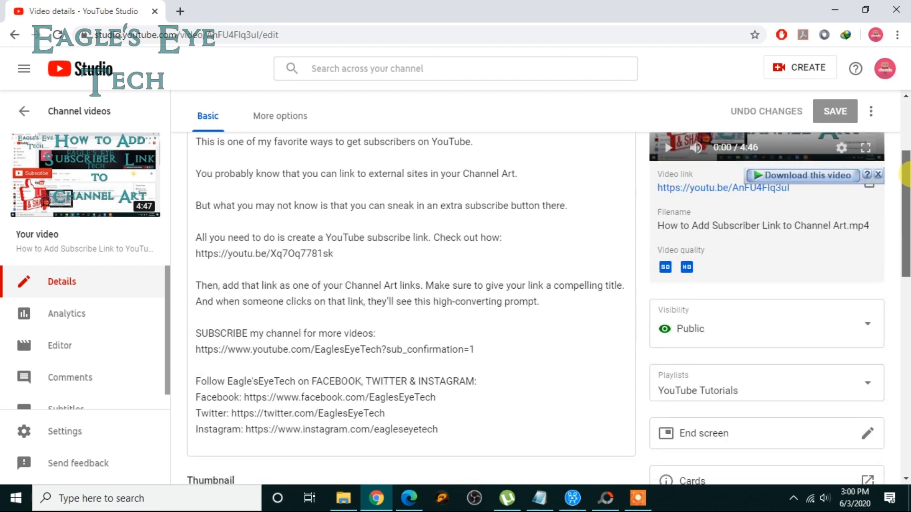
pyautogui.scroll(-3)
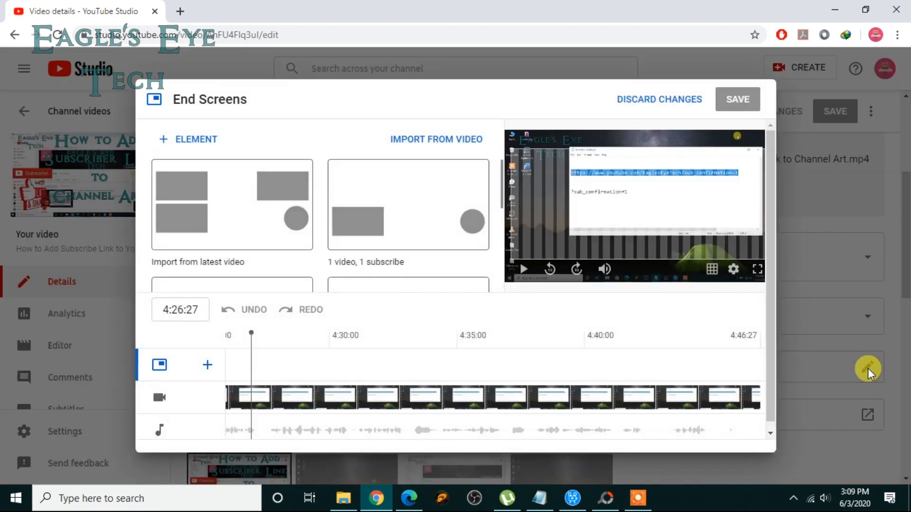
pyautogui.moveTo(410, 128)
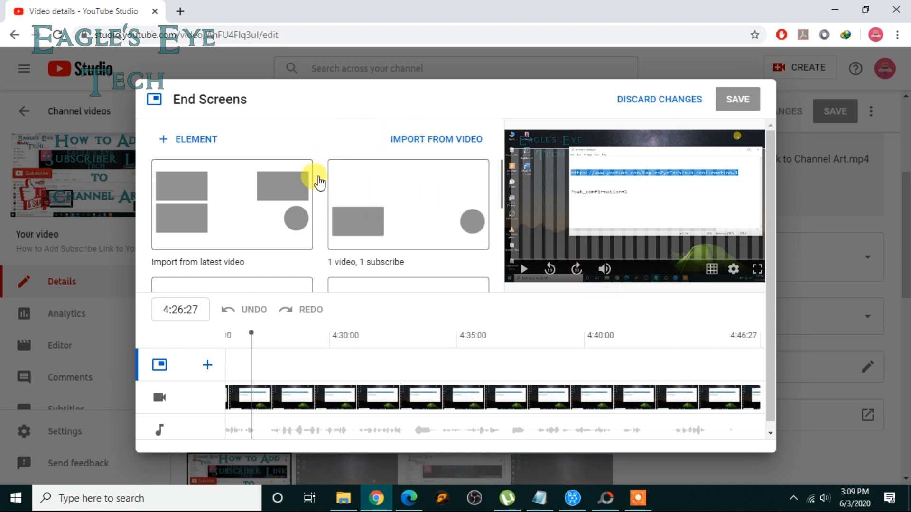
pyautogui.moveTo(594, 193)
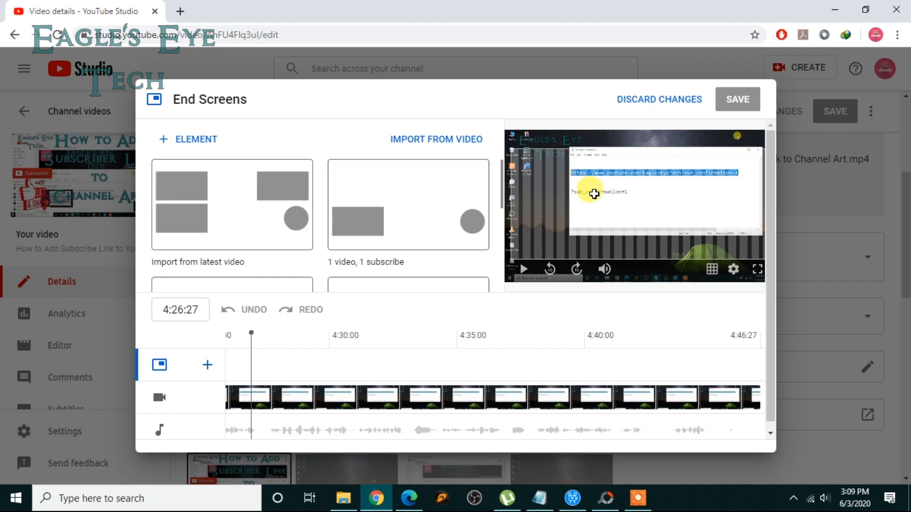
pyautogui.moveTo(353, 123)
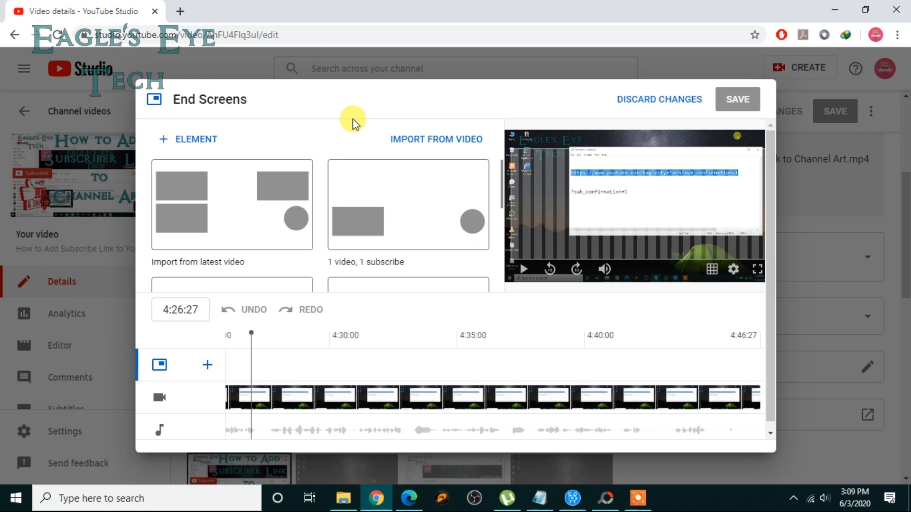
pyautogui.click(194, 138)
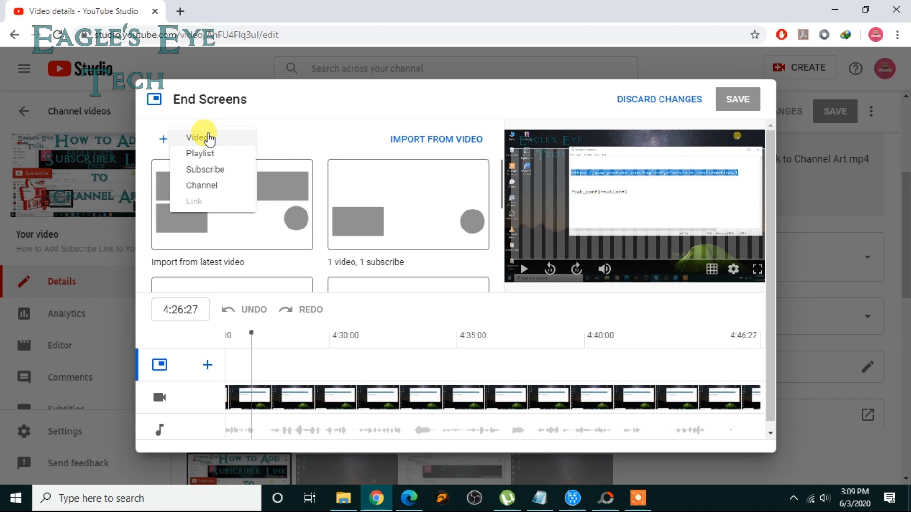
pyautogui.moveTo(205, 169)
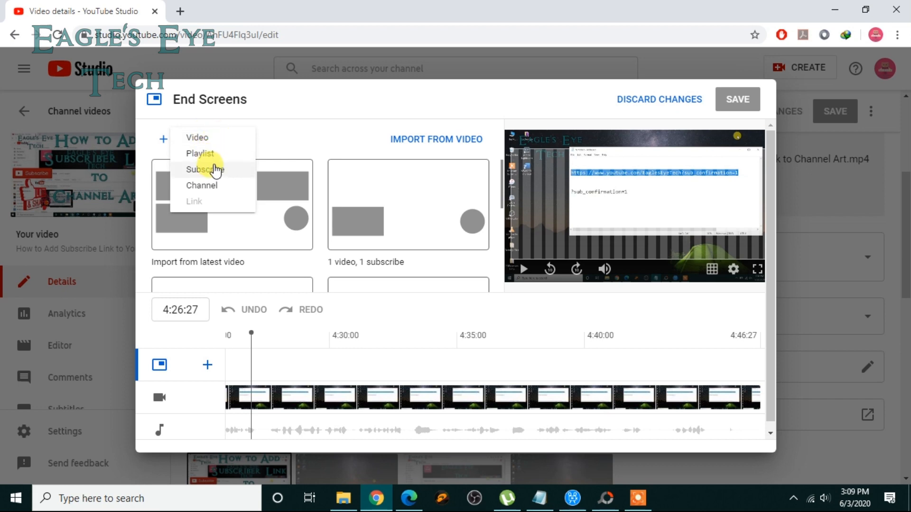
pyautogui.moveTo(201, 185)
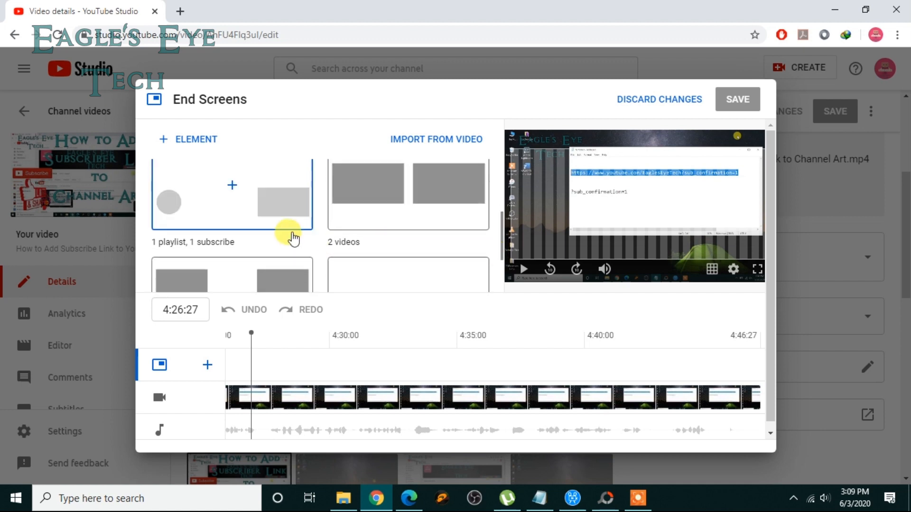
pyautogui.moveTo(501, 232)
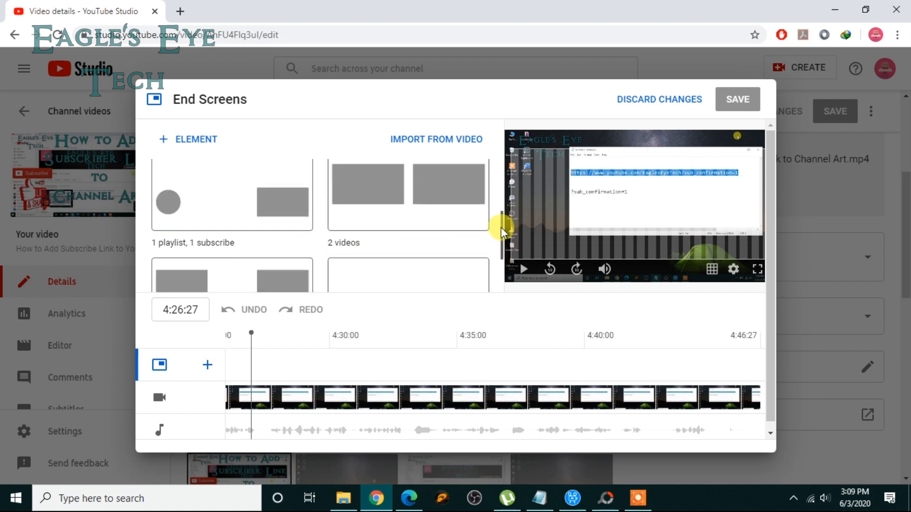
pyautogui.scroll(-3)
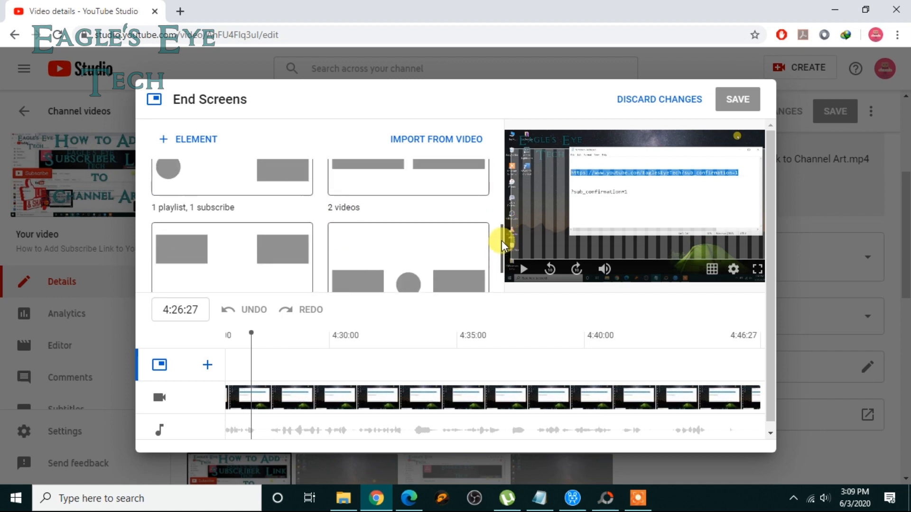
pyautogui.scroll(-3)
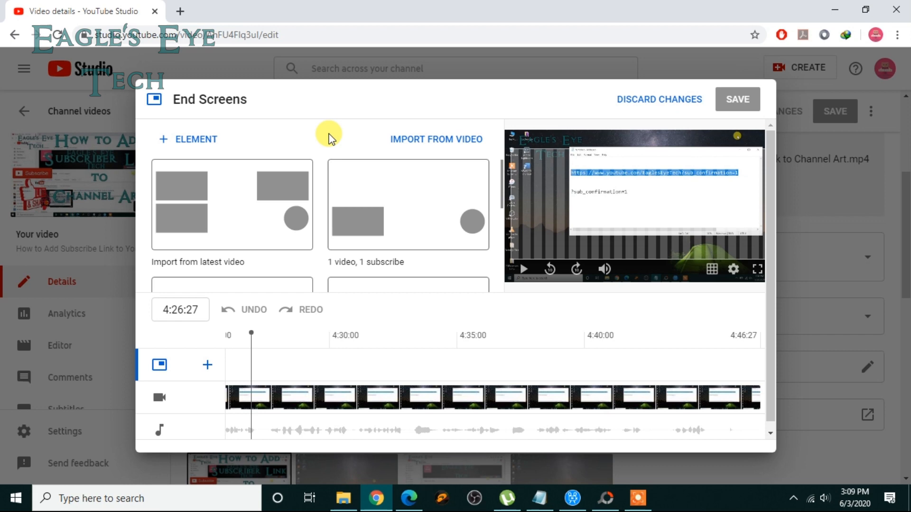
pyautogui.moveTo(222, 154)
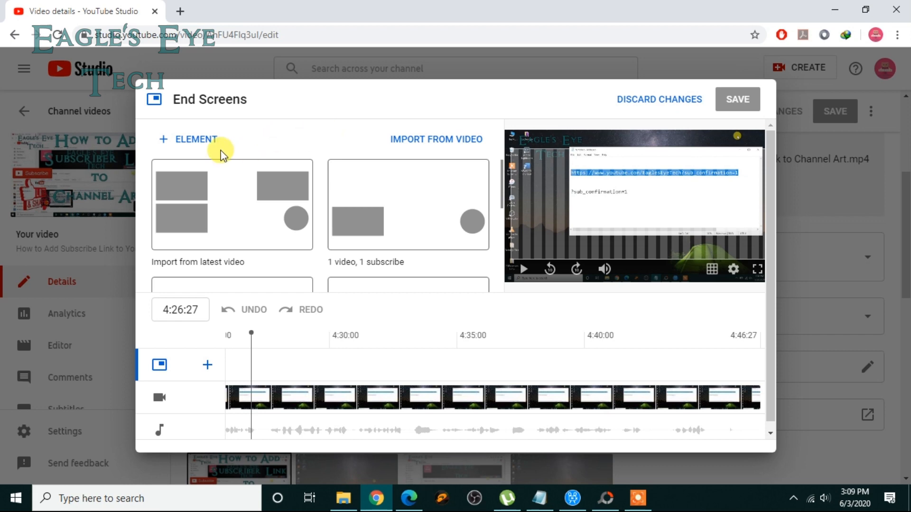
# Add a video element to the end screen set to 'Best for viewer'.
pyautogui.click(187, 139)
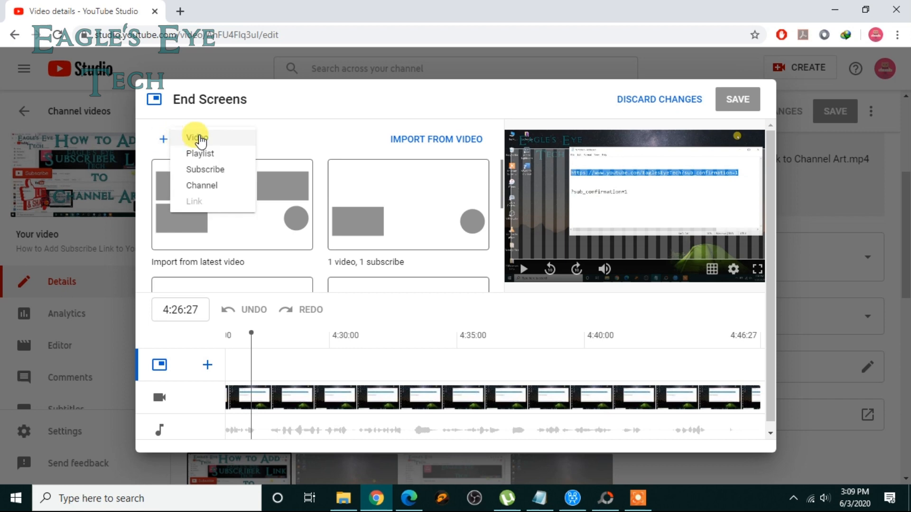
pyautogui.click(196, 138)
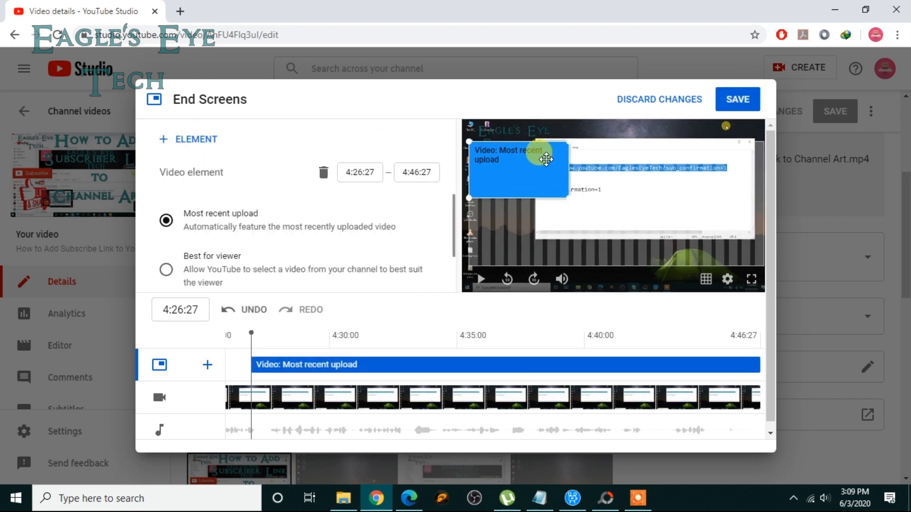
pyautogui.moveTo(417, 152)
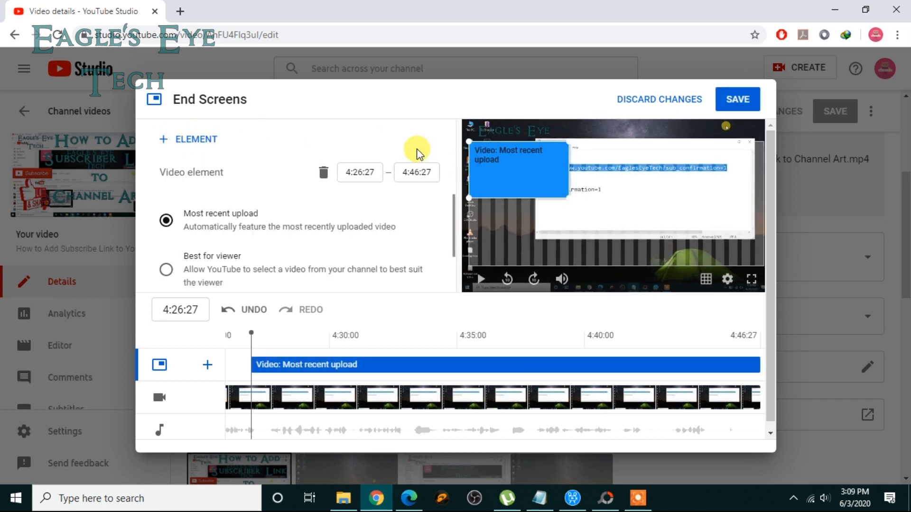
pyautogui.moveTo(418, 224)
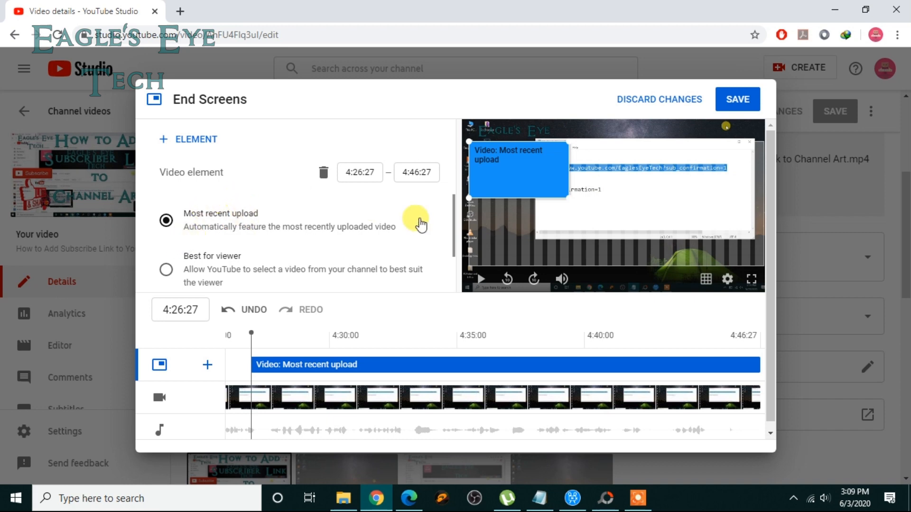
pyautogui.moveTo(268, 226)
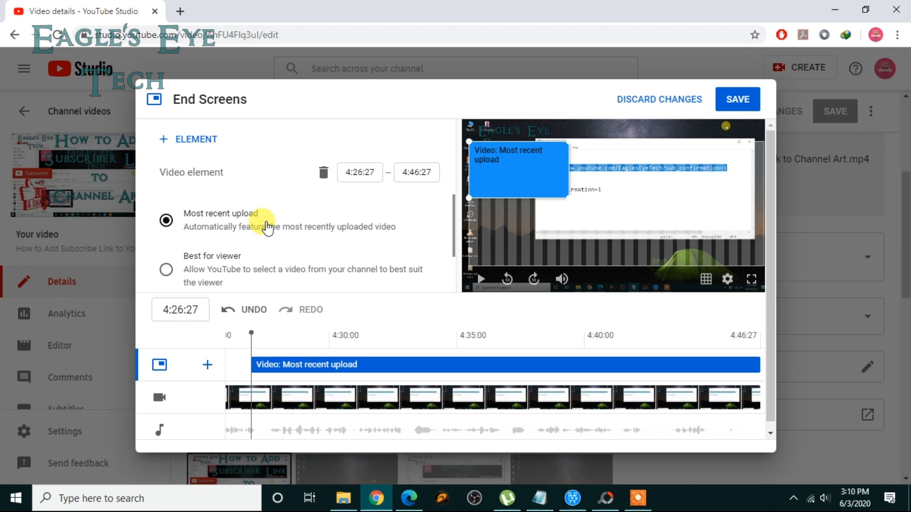
pyautogui.moveTo(298, 240)
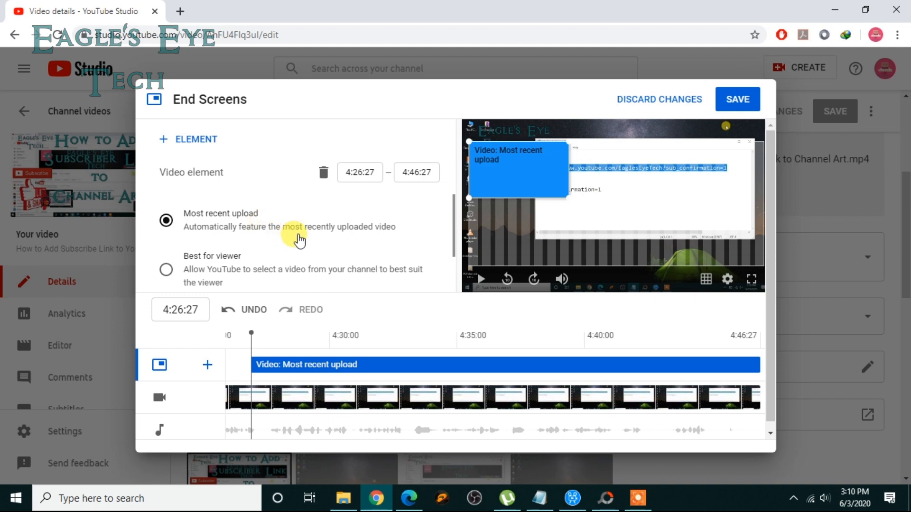
pyautogui.click(166, 269)
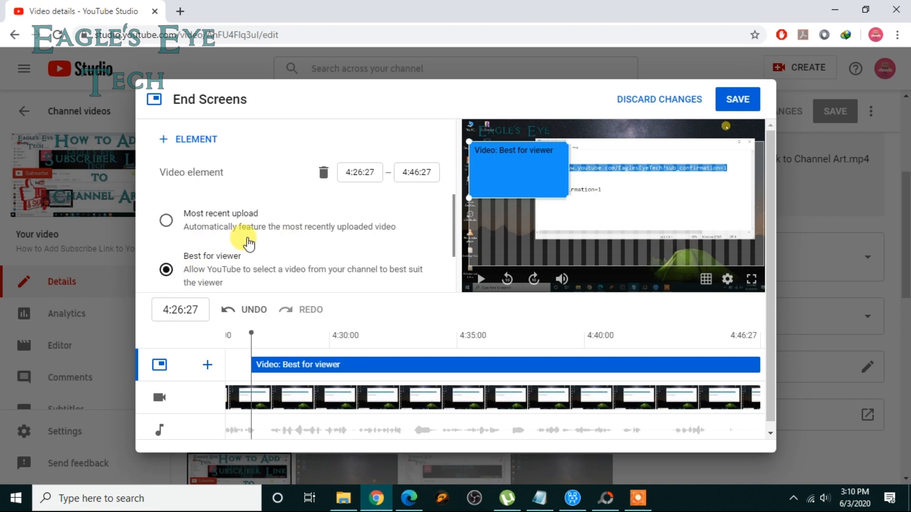
pyautogui.moveTo(457, 213)
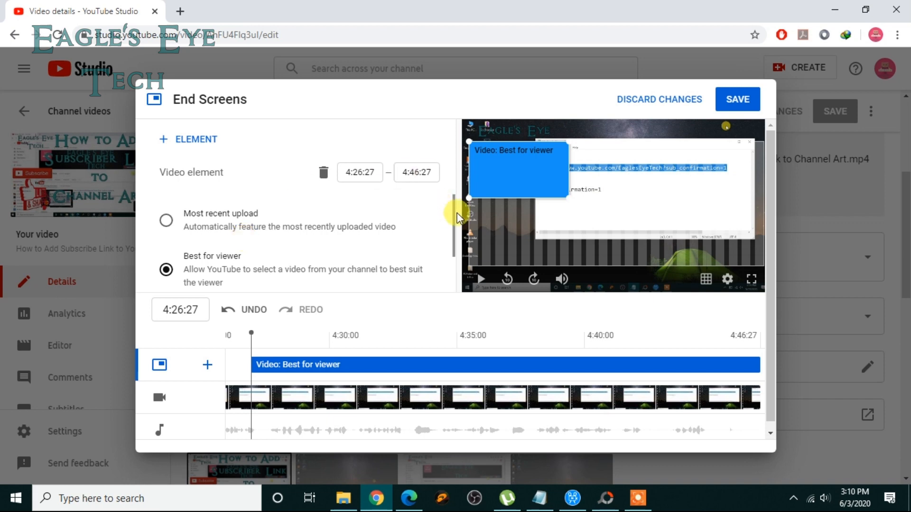
pyautogui.scroll(-3)
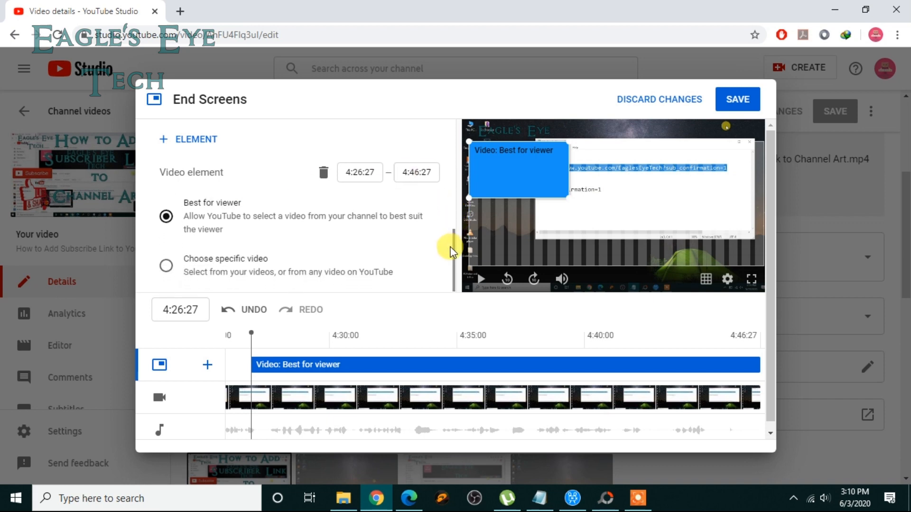
# Switch the video element to a specific video, 'How to Create a YouTube Subscribe Link'.
pyautogui.click(165, 266)
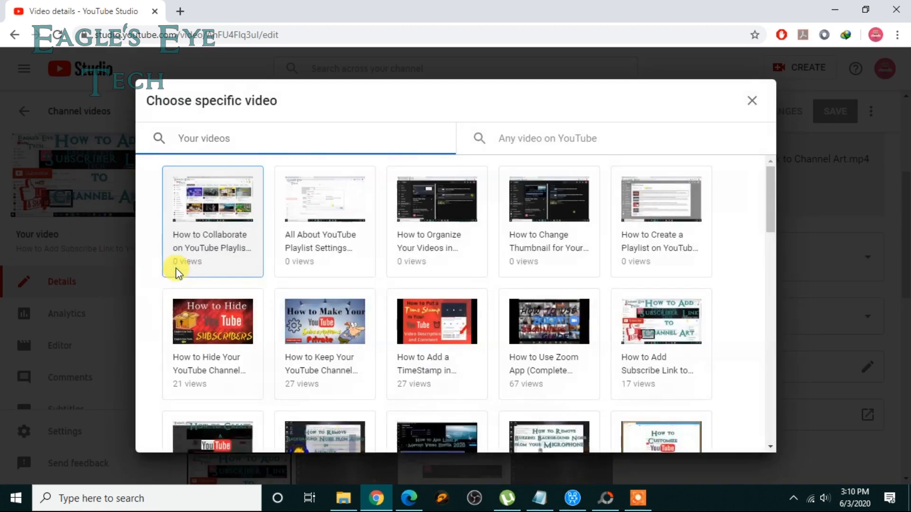
pyautogui.moveTo(669, 116)
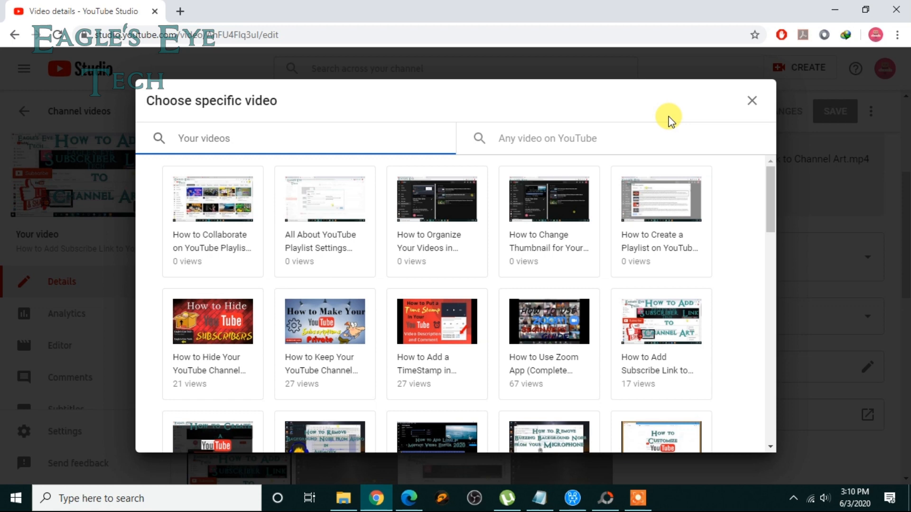
pyautogui.moveTo(746, 227)
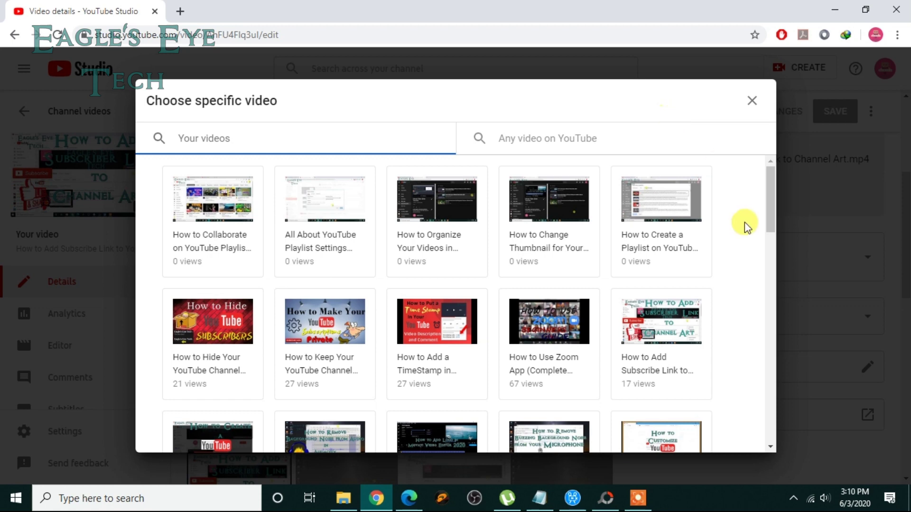
pyautogui.scroll(-3)
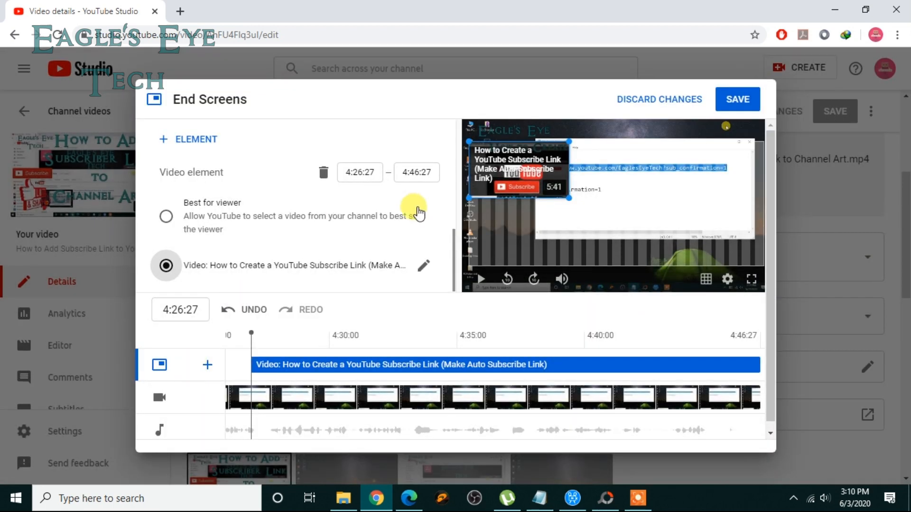
pyautogui.moveTo(433, 209)
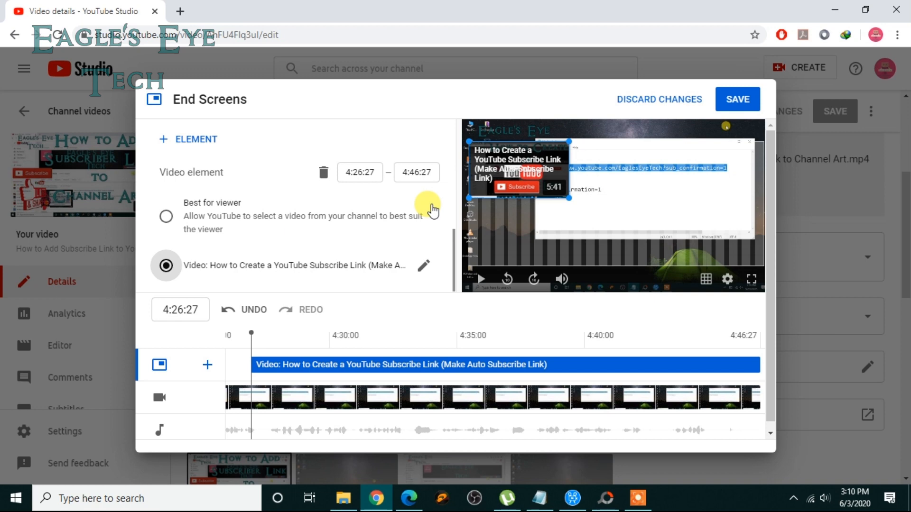
pyautogui.moveTo(306, 126)
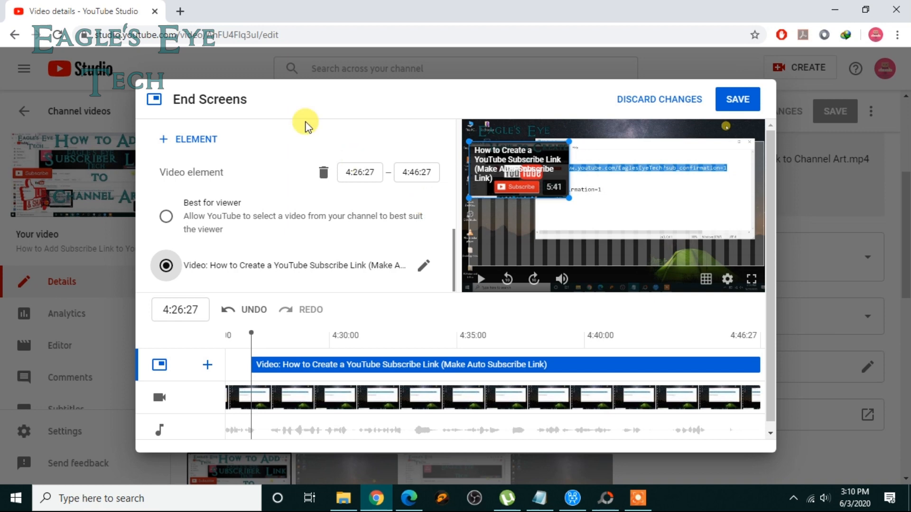
# Add a playlist element featuring the 'YouTube Tutorials' playlist.
pyautogui.click(188, 139)
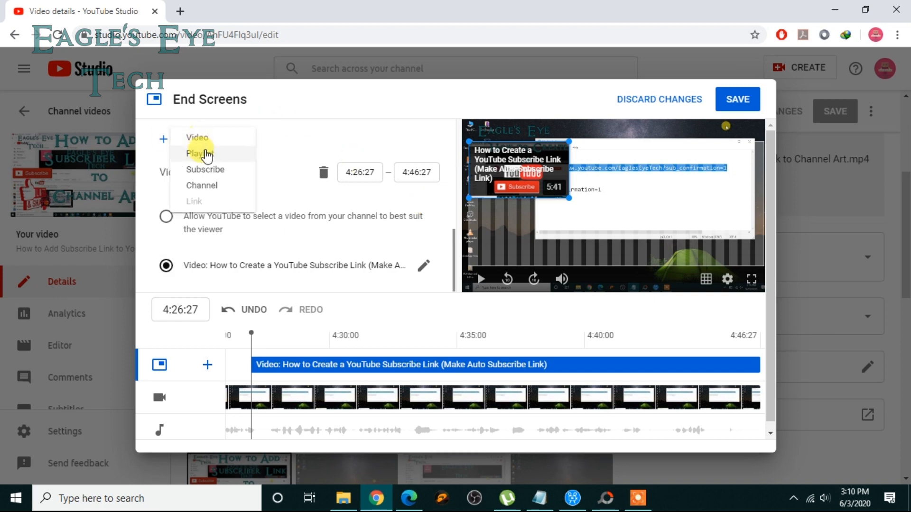
pyautogui.click(203, 153)
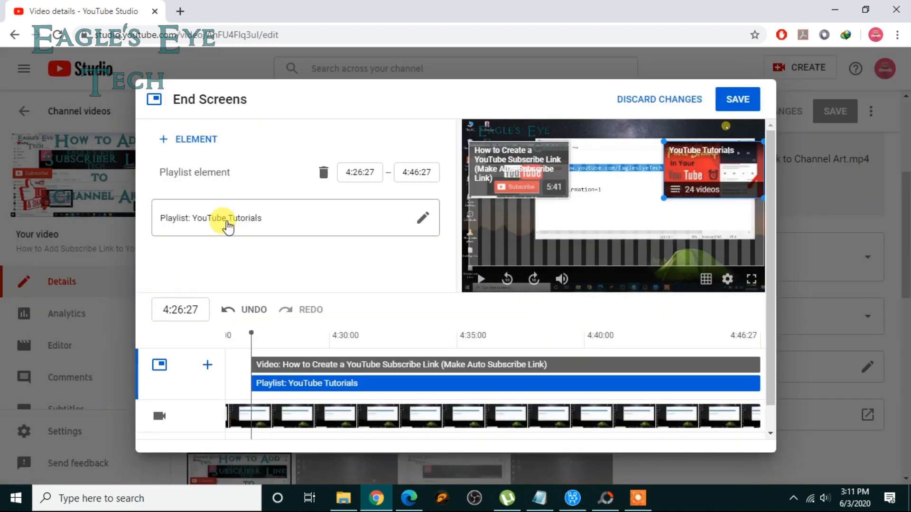
pyautogui.moveTo(412, 224)
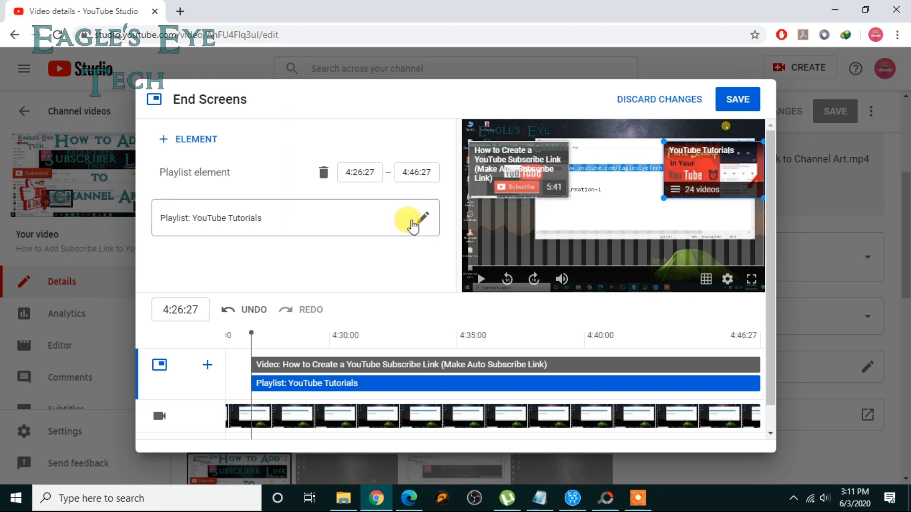
pyautogui.moveTo(412, 101)
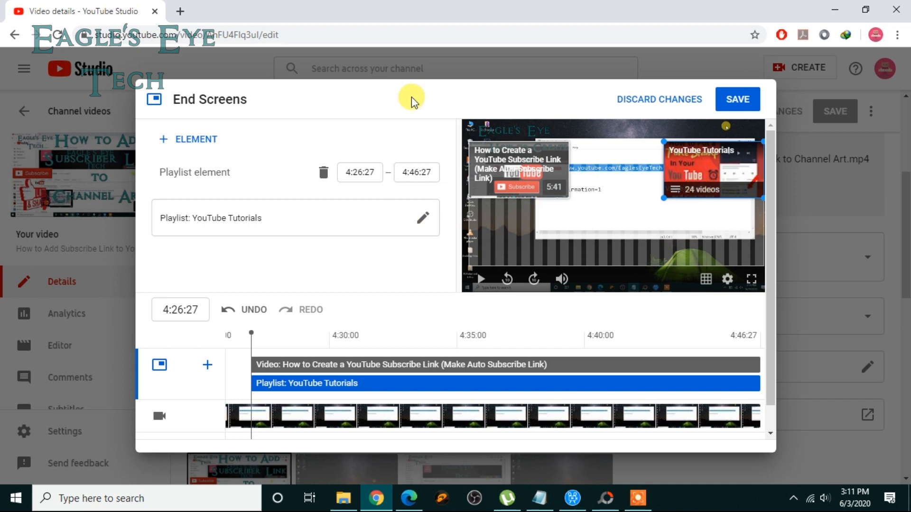
pyautogui.moveTo(331, 144)
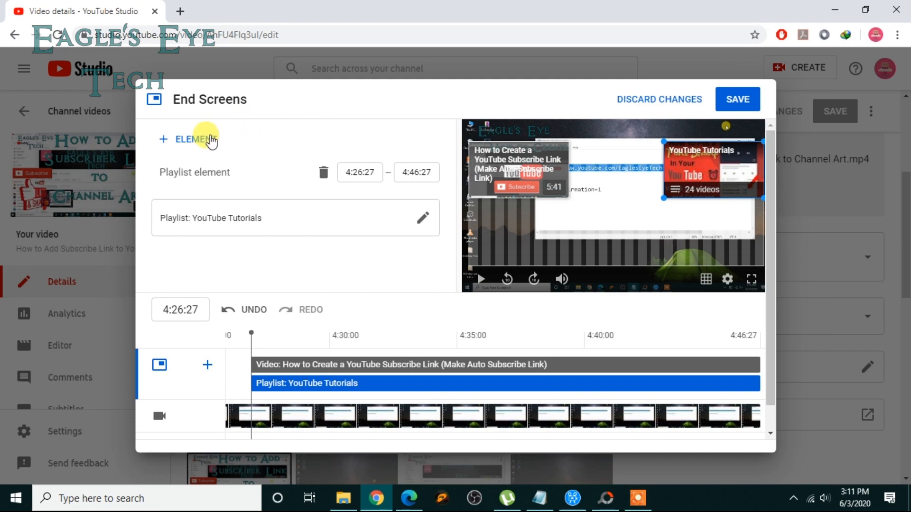
# Add a channel element to the end screen, bringing up the Choose specific channel dialog.
pyautogui.click(424, 218)
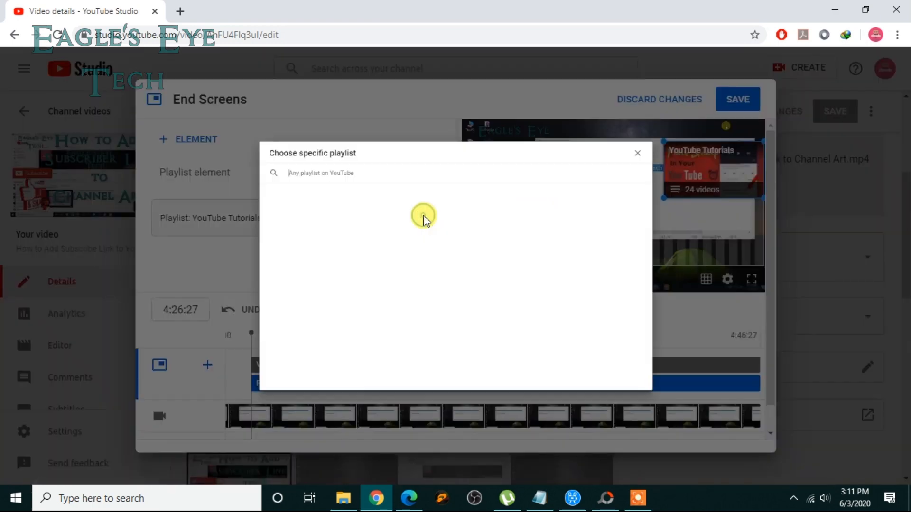
pyautogui.click(636, 153)
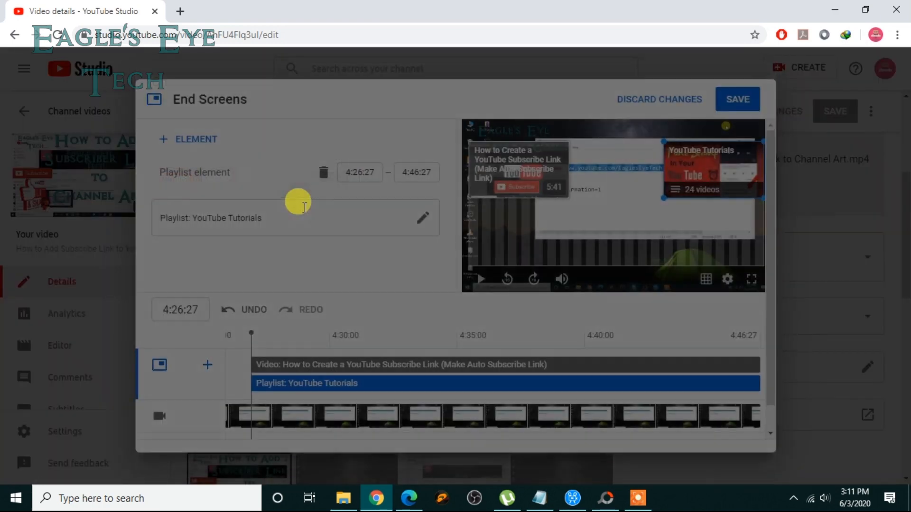
pyautogui.click(188, 138)
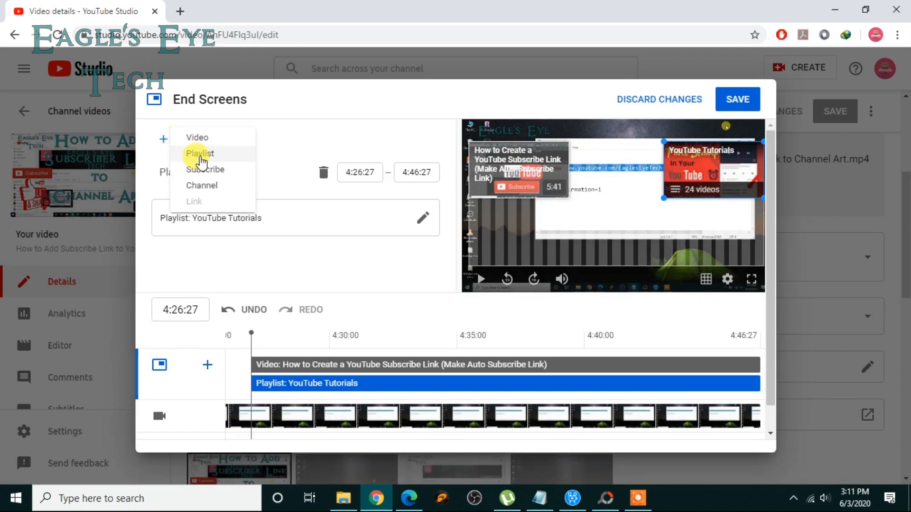
pyautogui.moveTo(206, 185)
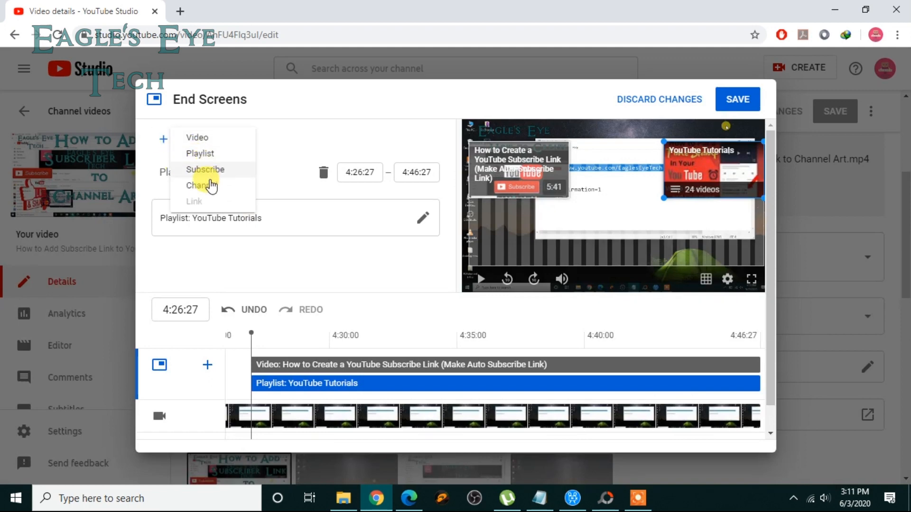
pyautogui.click(197, 185)
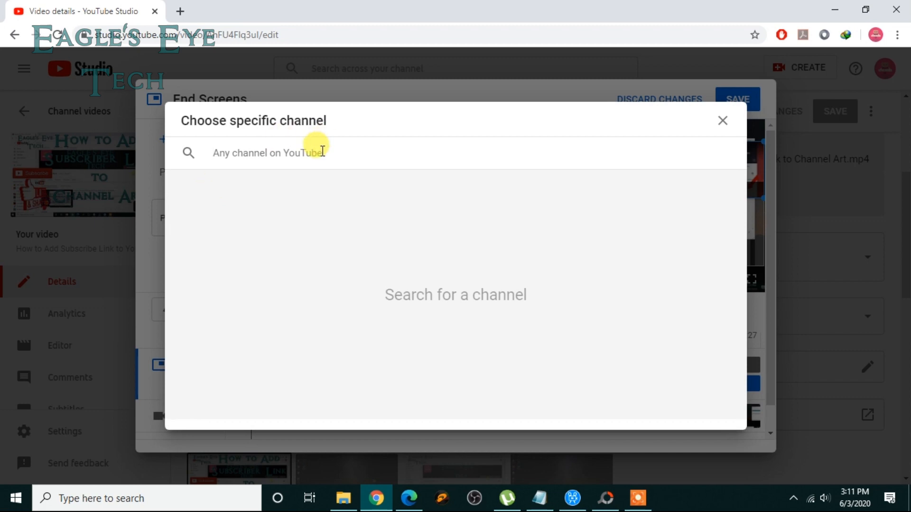
# Search the channel dialog for 'eagle's eye tech'.
pyautogui.write('e')
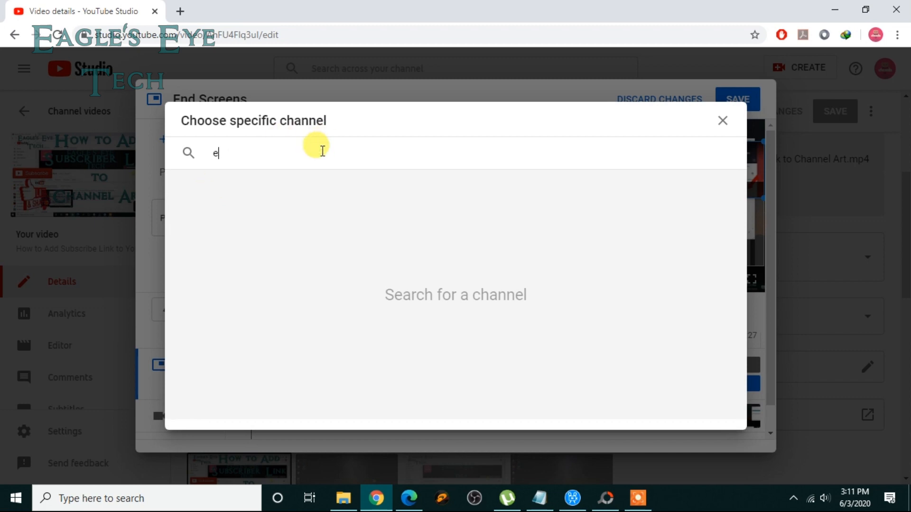
pyautogui.write('agle')
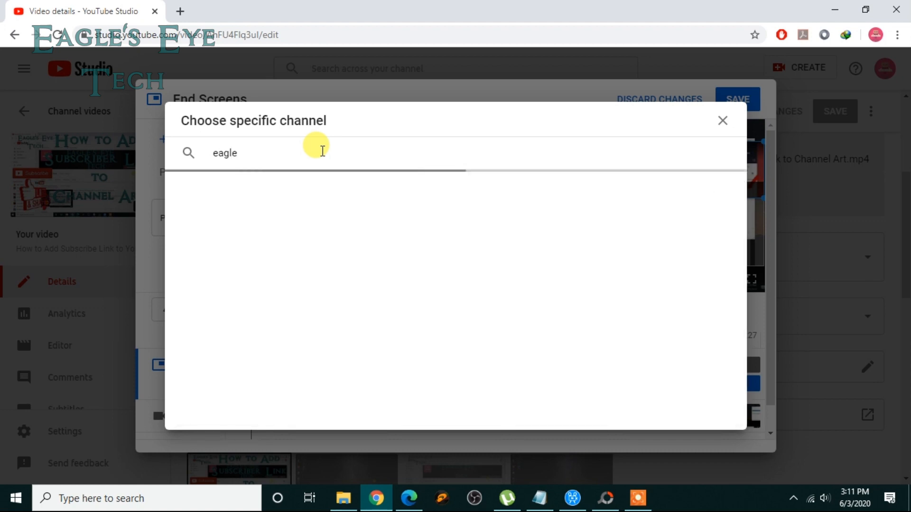
pyautogui.write("'s")
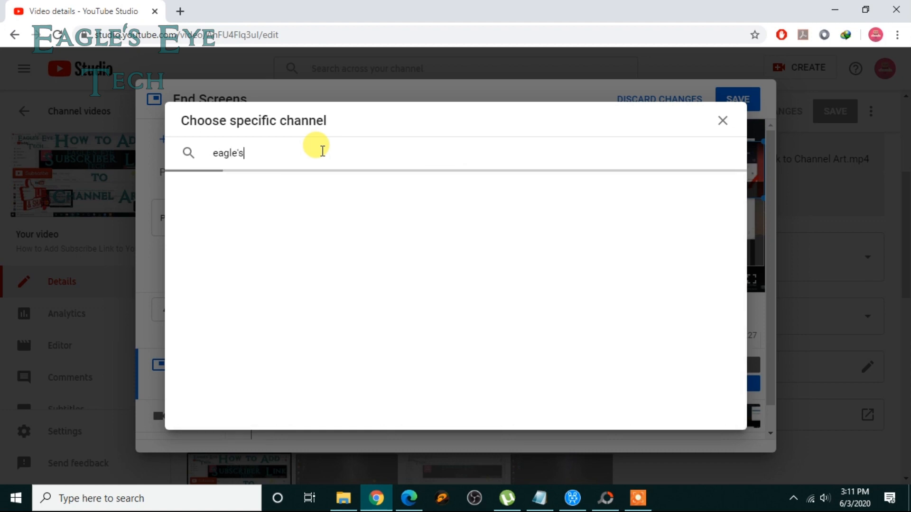
pyautogui.write('e')
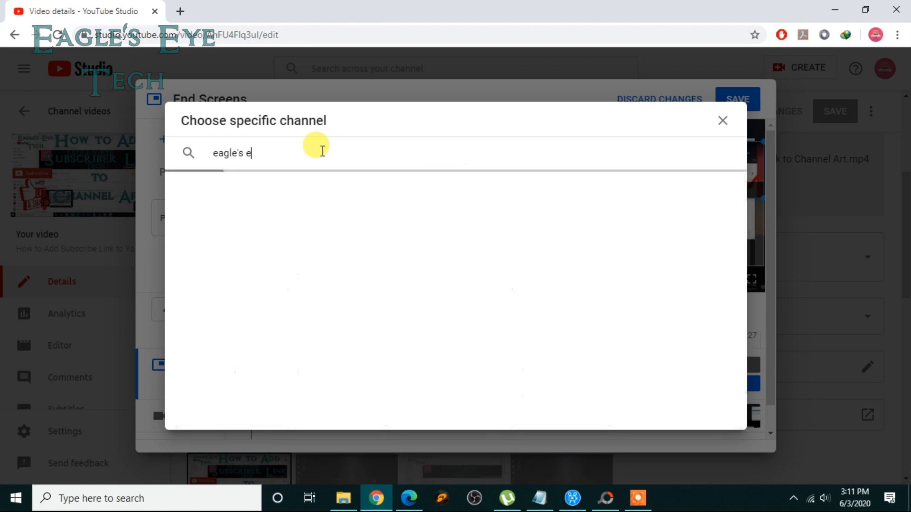
pyautogui.write('ye te')
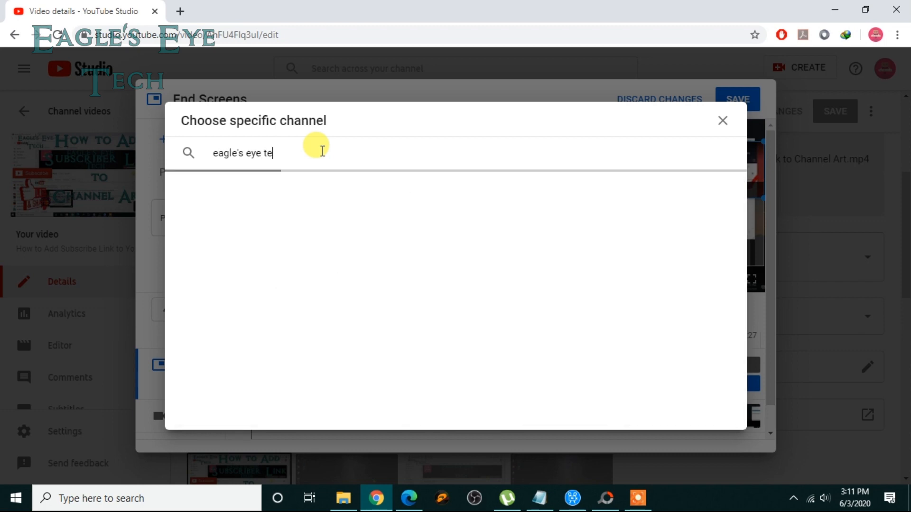
pyautogui.write('c')
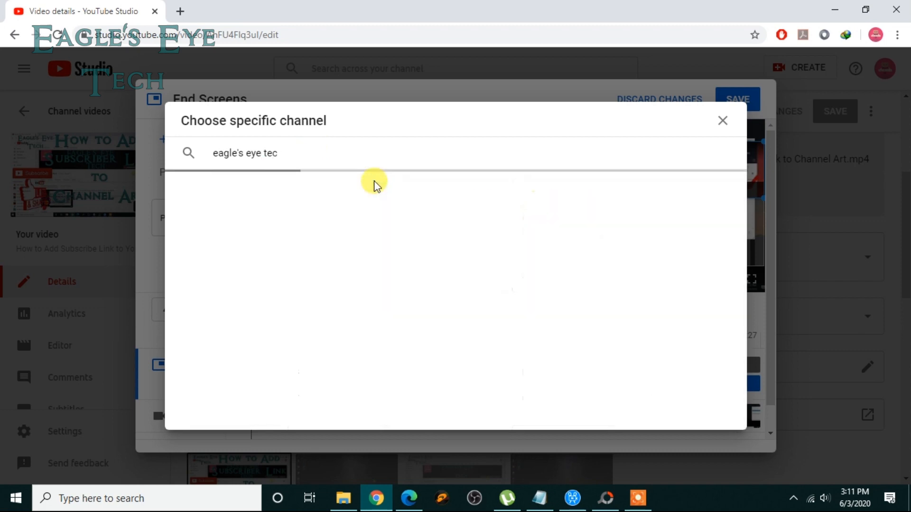
pyautogui.write('h')
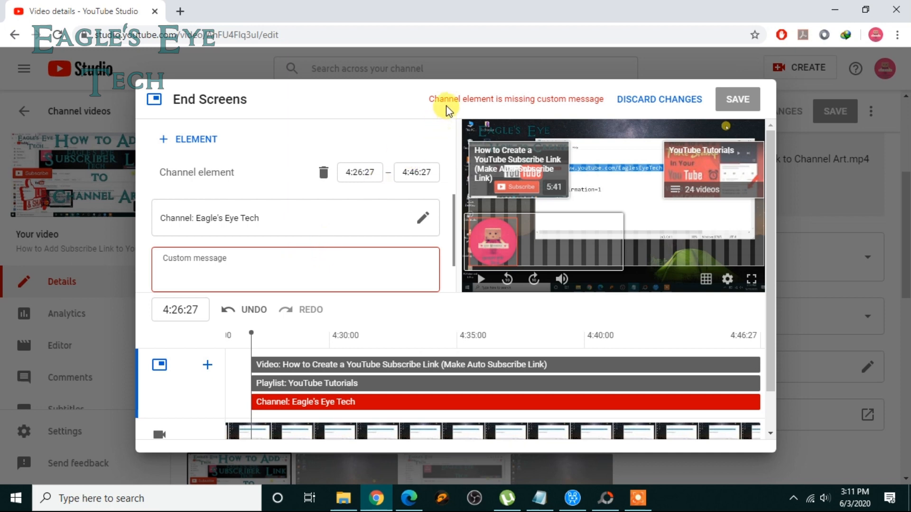
pyautogui.moveTo(424, 116)
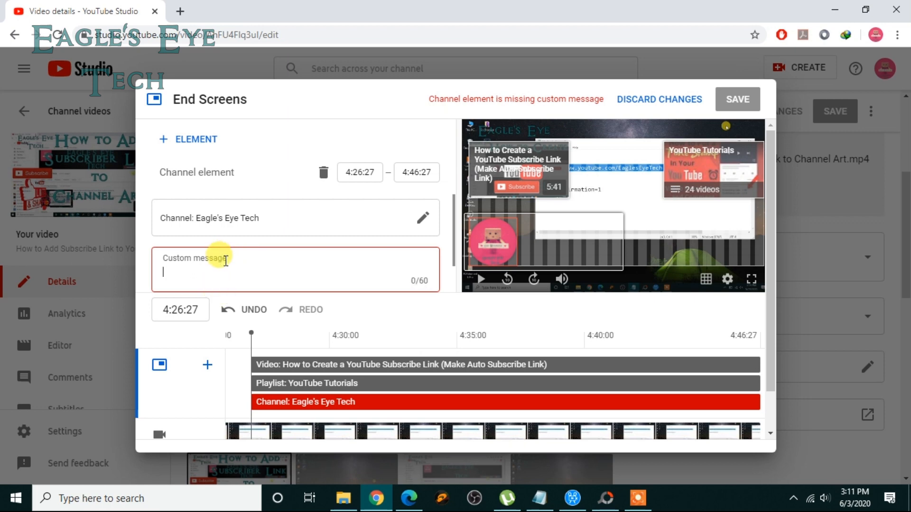
# Give the Eagle's Eye Tech channel element the custom message 'Check out my channel'.
pyautogui.write('Chec')
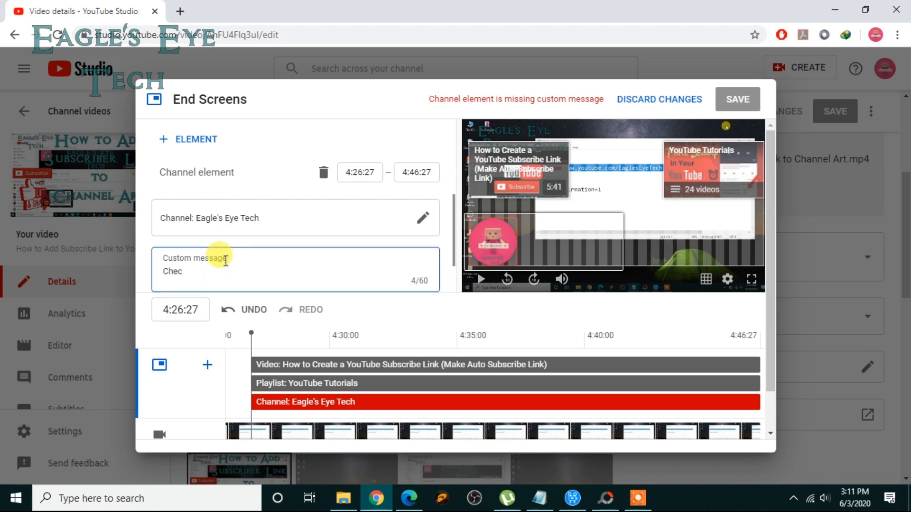
pyautogui.write('k')
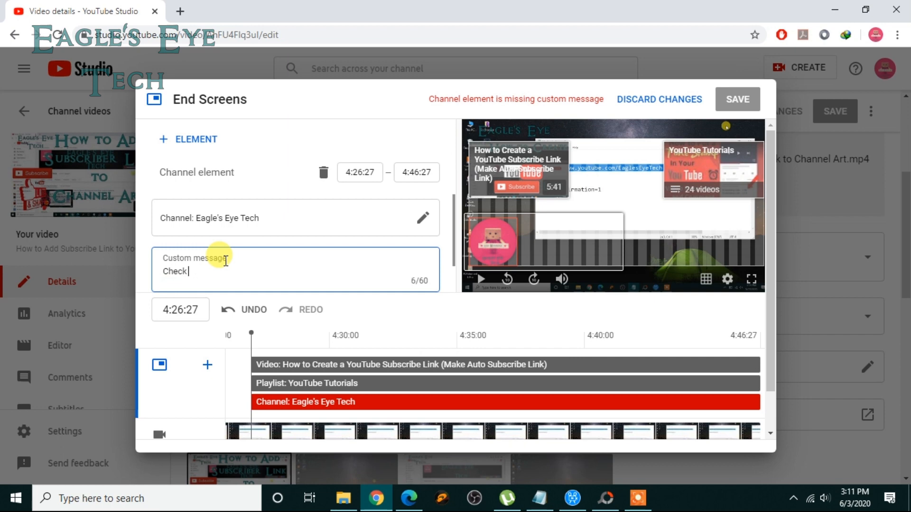
pyautogui.write('out')
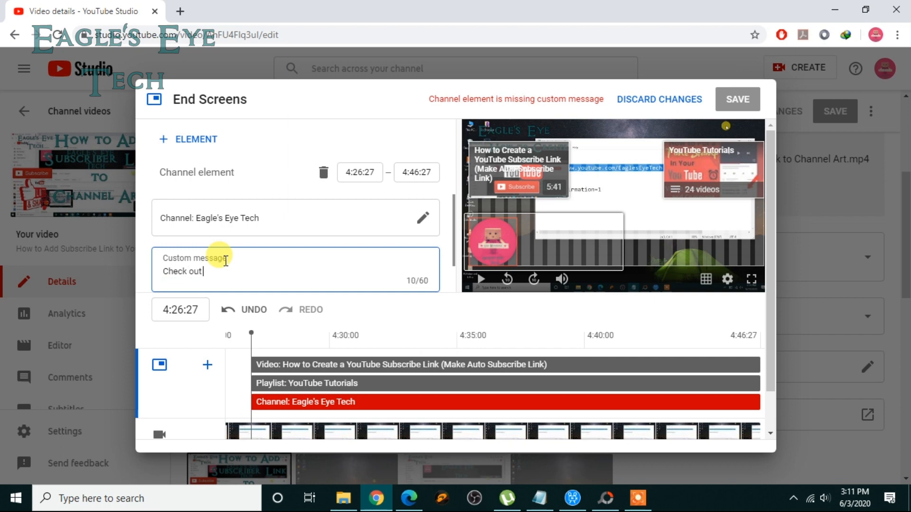
pyautogui.write('my channe')
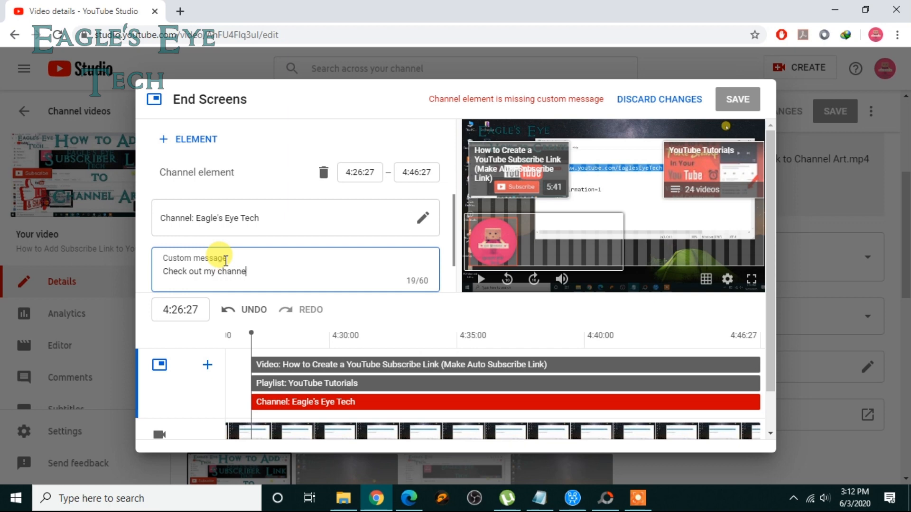
pyautogui.write('l')
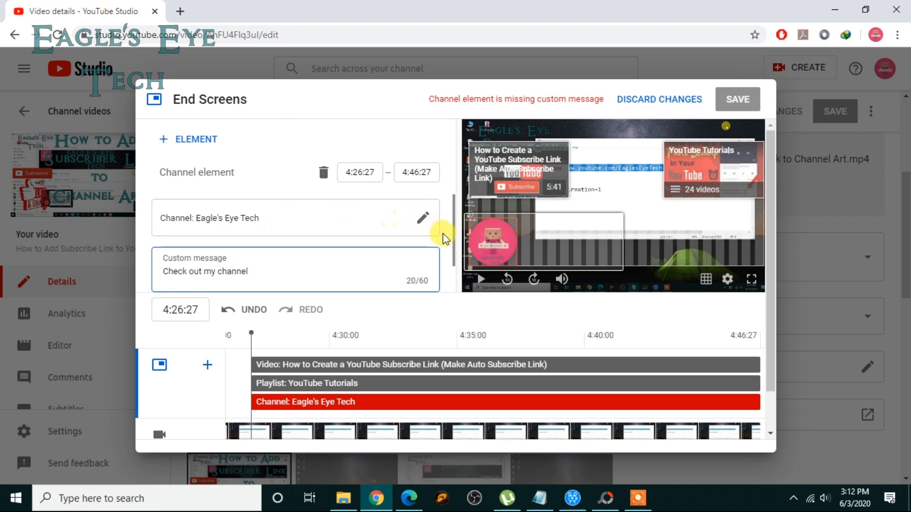
pyautogui.moveTo(456, 241)
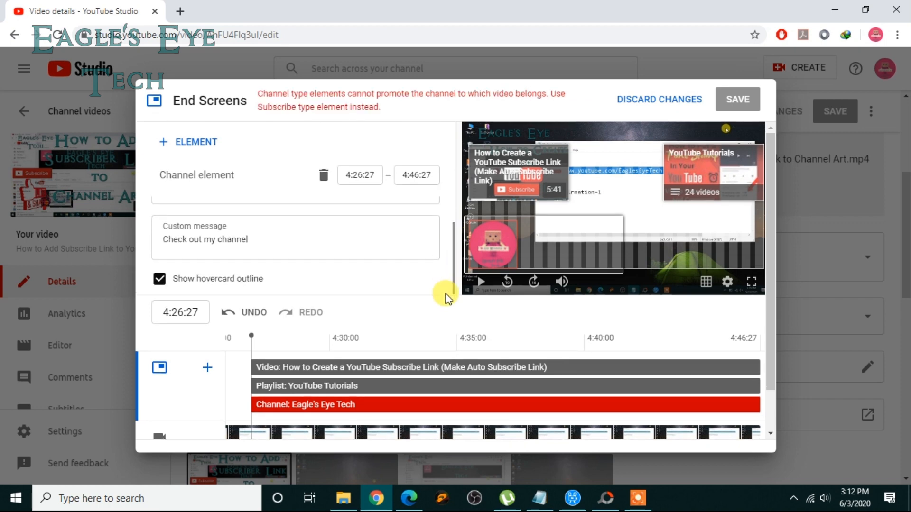
pyautogui.moveTo(423, 114)
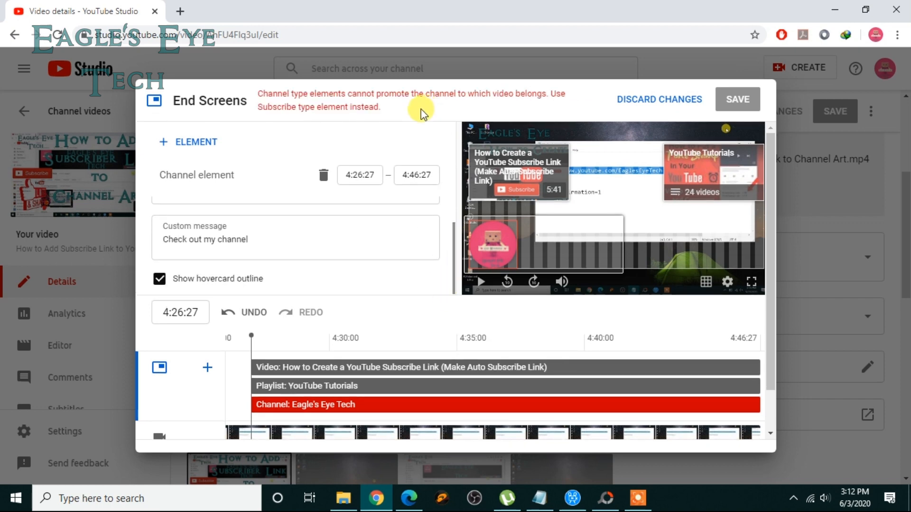
pyautogui.moveTo(299, 110)
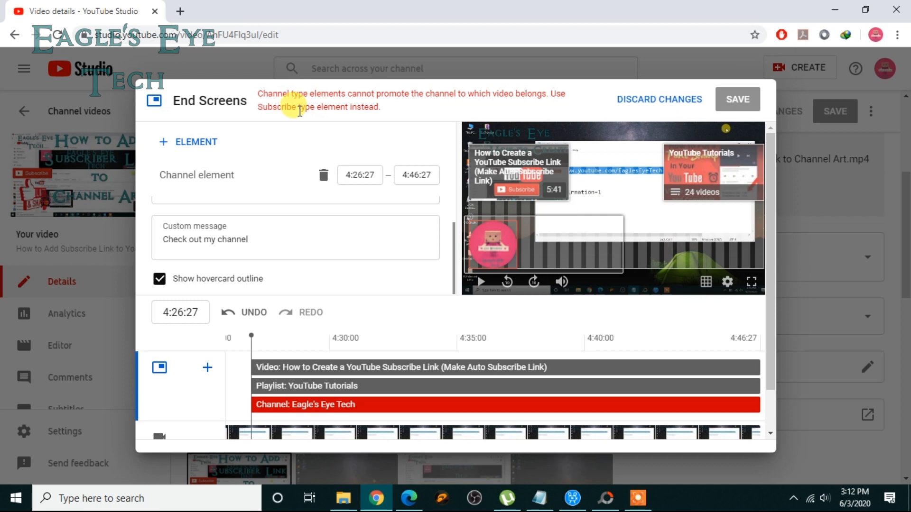
pyautogui.moveTo(367, 112)
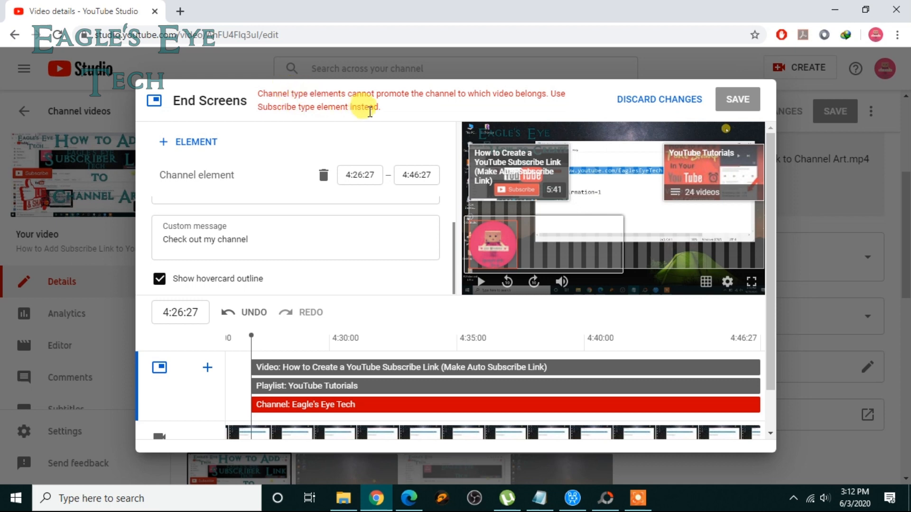
pyautogui.moveTo(410, 110)
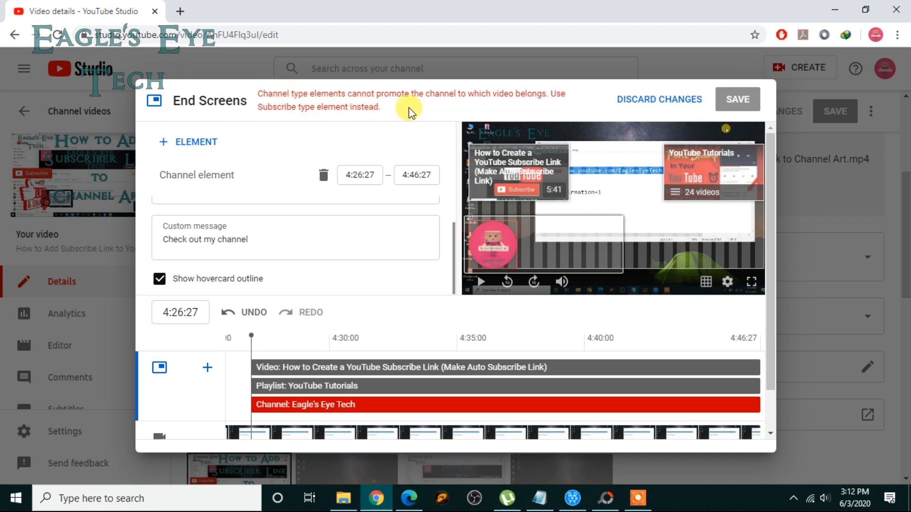
pyautogui.moveTo(529, 108)
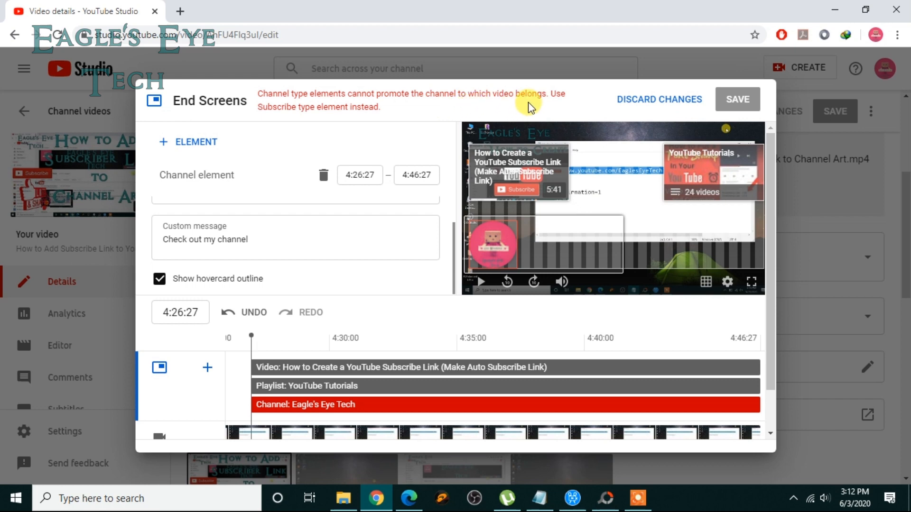
pyautogui.moveTo(298, 131)
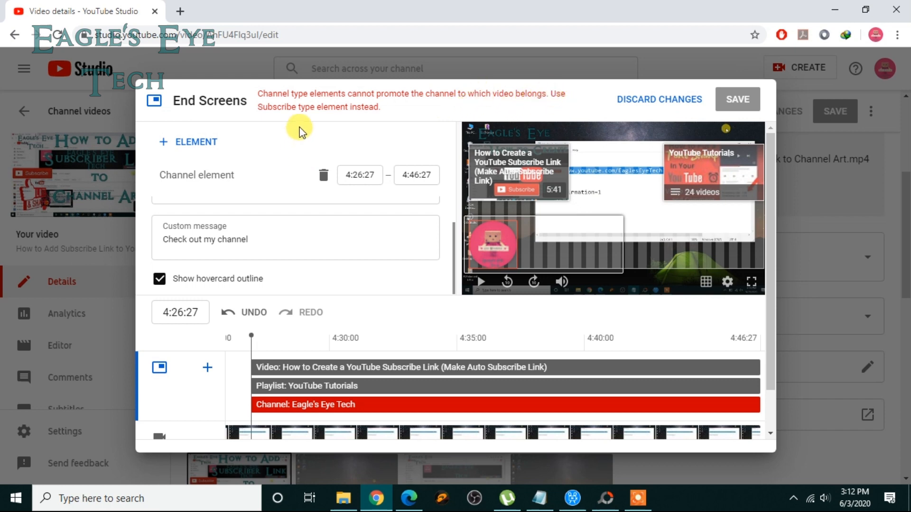
pyautogui.moveTo(372, 110)
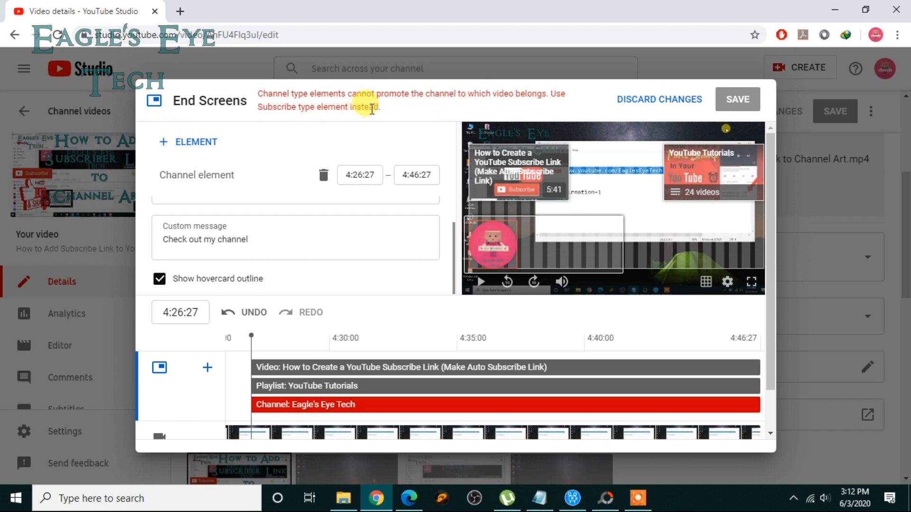
pyautogui.moveTo(383, 112)
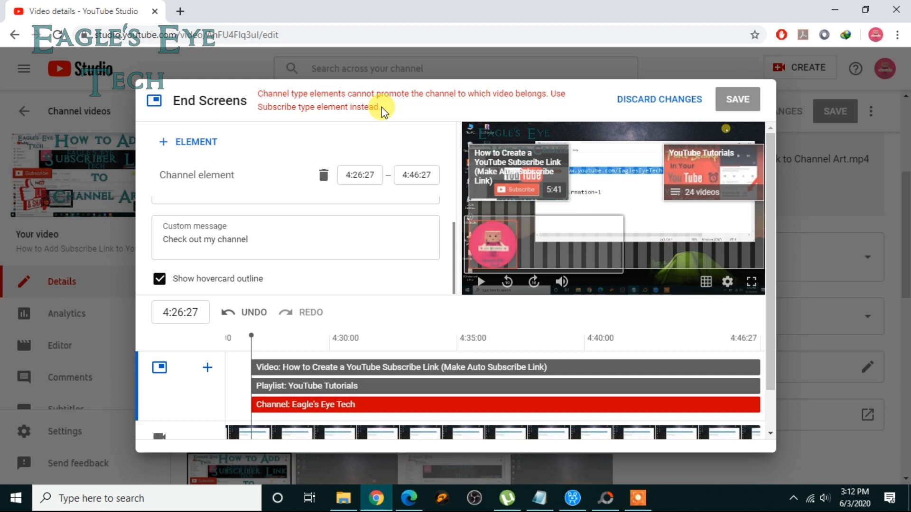
pyautogui.moveTo(198, 144)
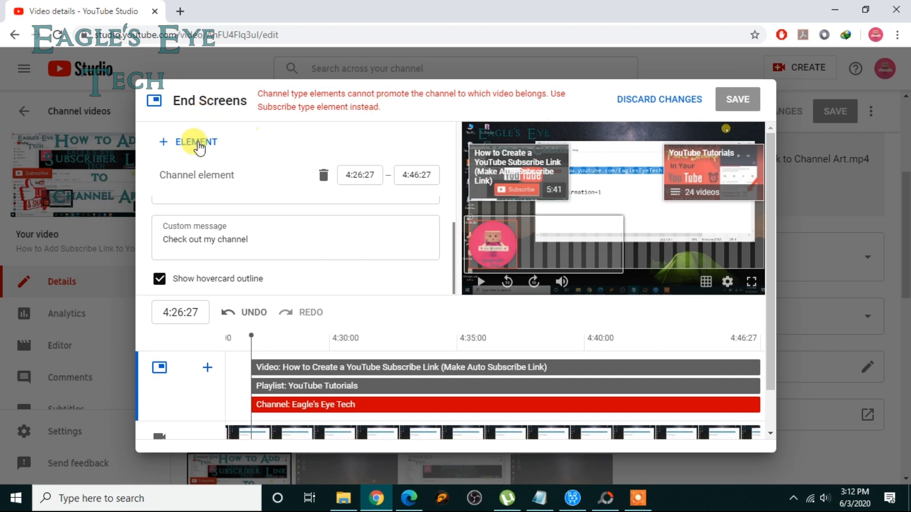
pyautogui.click(195, 141)
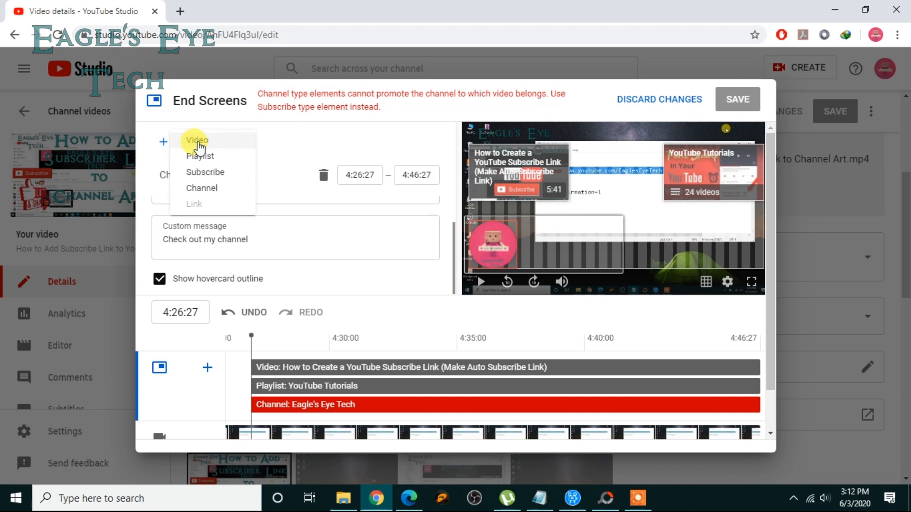
pyautogui.moveTo(304, 274)
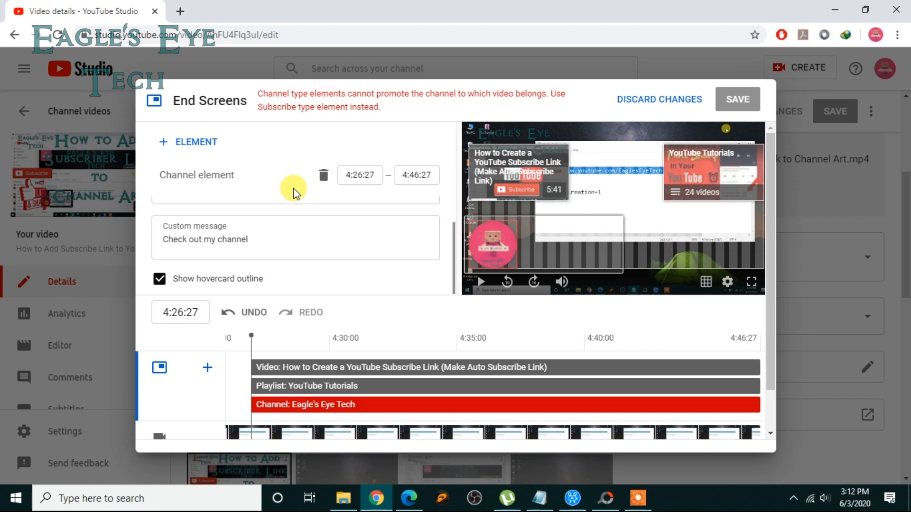
pyautogui.moveTo(269, 175)
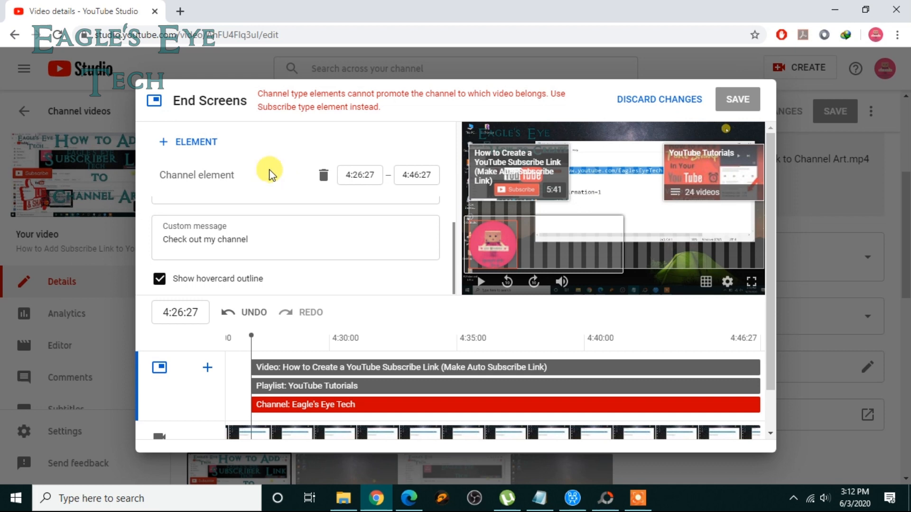
# Replace the channel element with a Subscribe element for Eagle's Eye Tech.
pyautogui.click(195, 142)
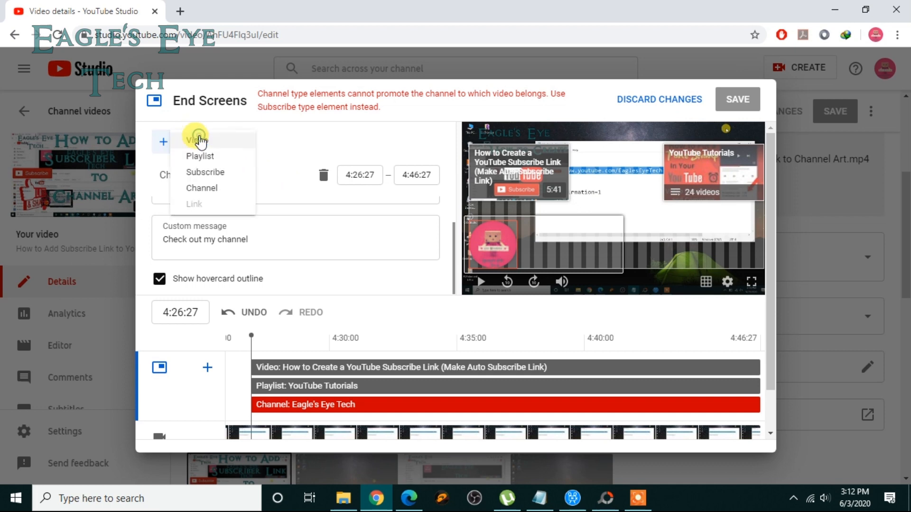
pyautogui.click(205, 172)
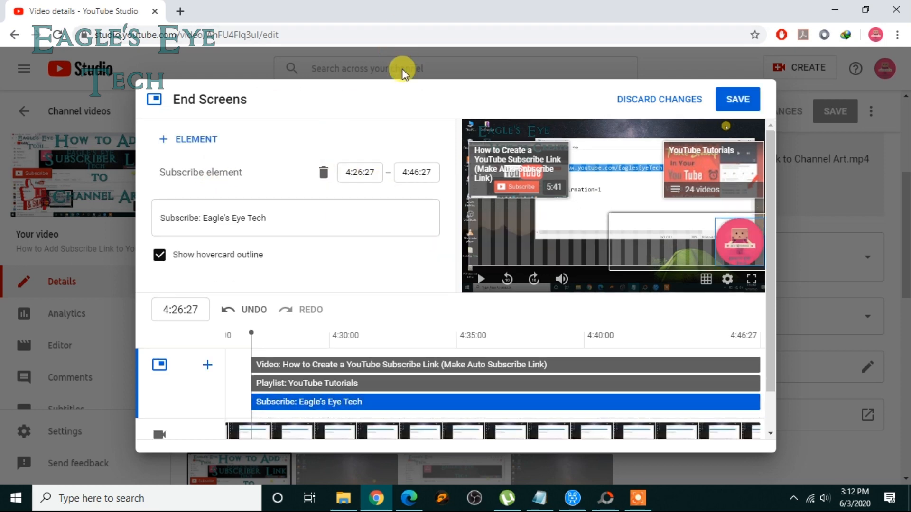
pyautogui.moveTo(382, 104)
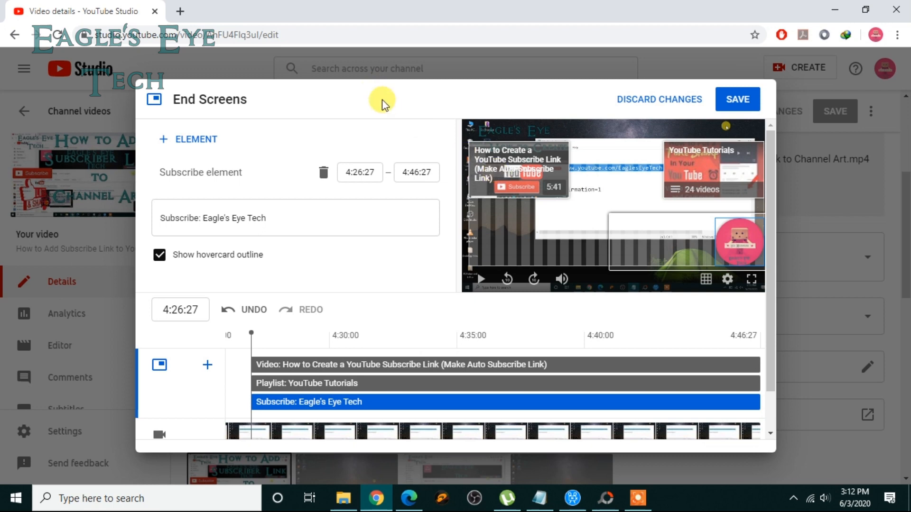
pyautogui.moveTo(411, 214)
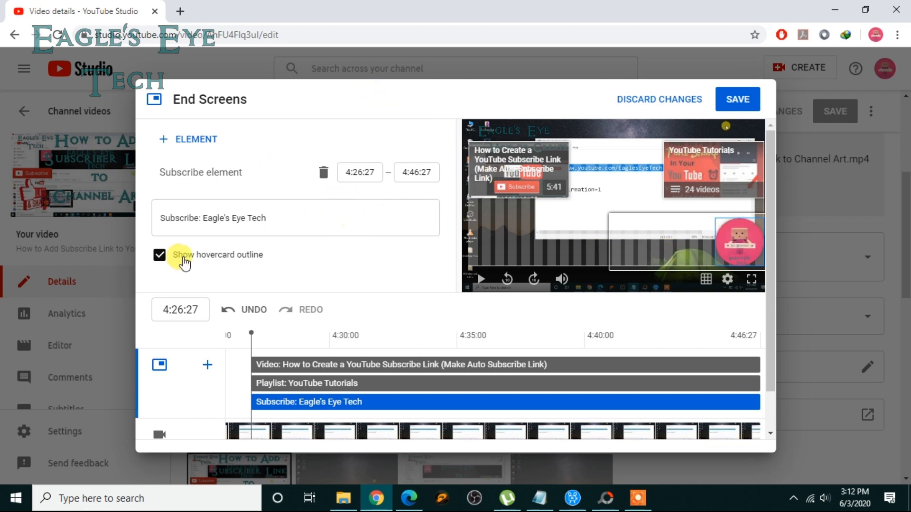
pyautogui.moveTo(246, 261)
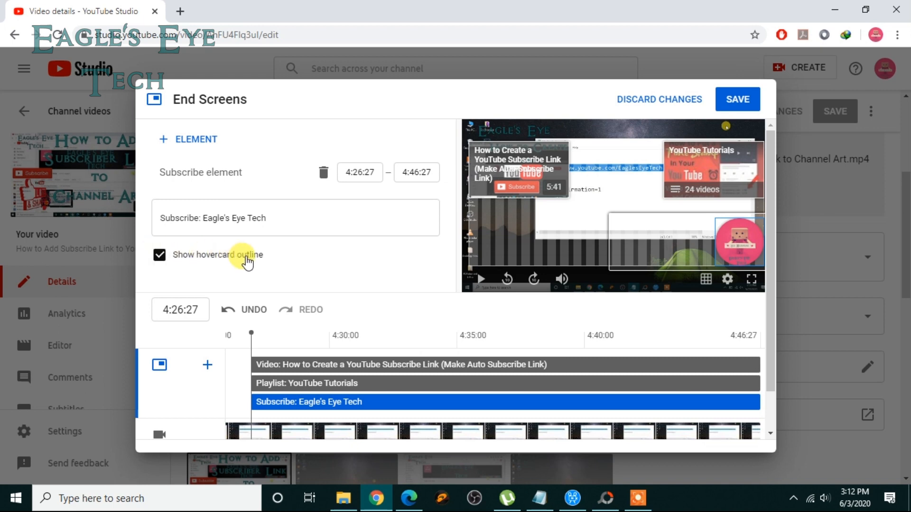
pyautogui.moveTo(478, 257)
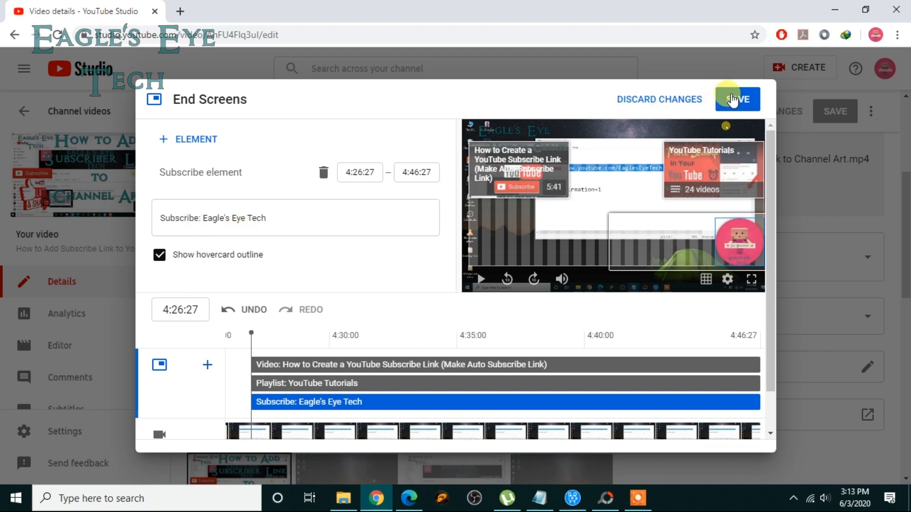
pyautogui.moveTo(703, 183)
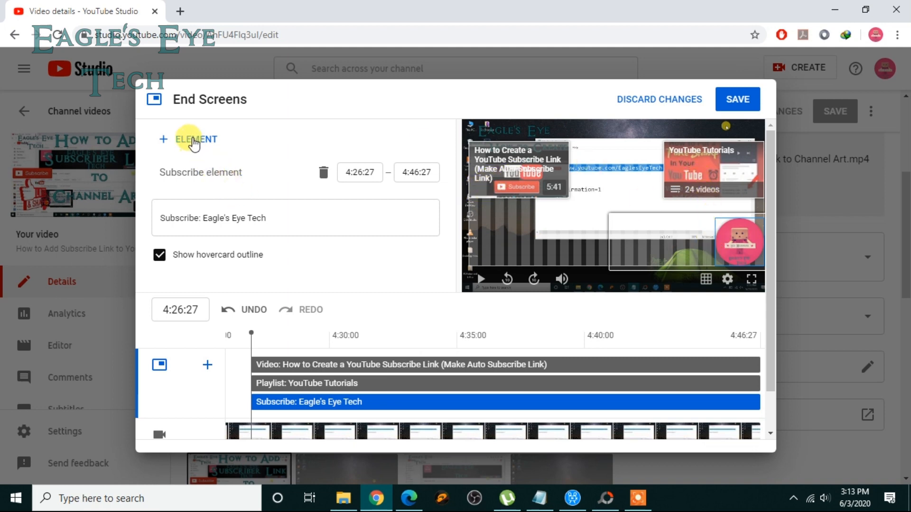
# Add a channel element and search 'ea' to pick Electronic Arts.
pyautogui.click(197, 139)
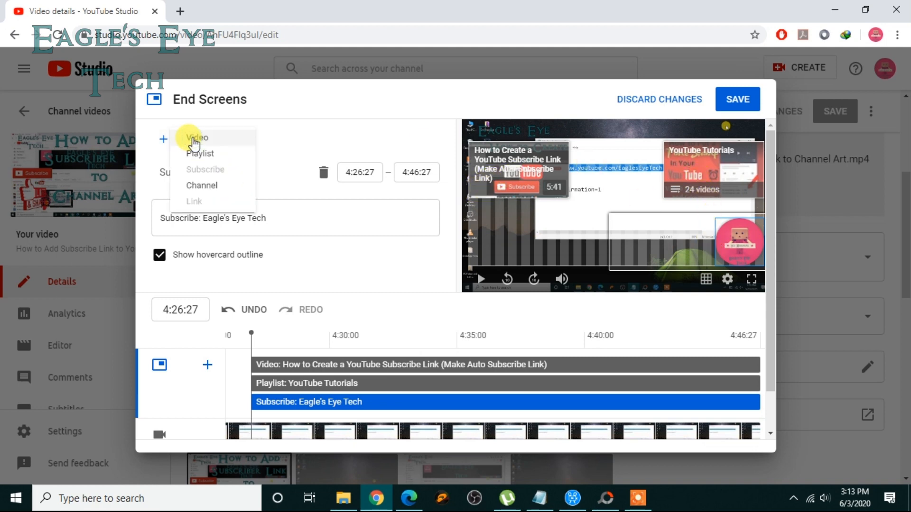
pyautogui.click(201, 185)
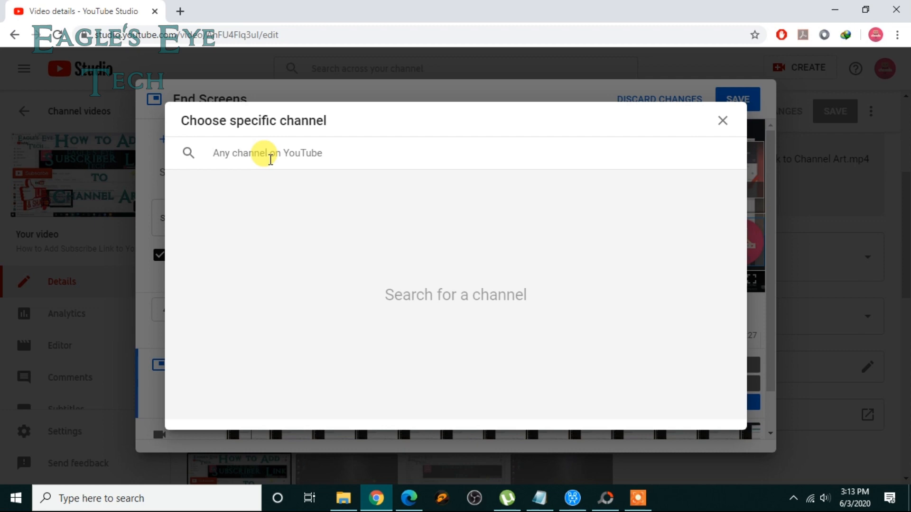
pyautogui.write('ea')
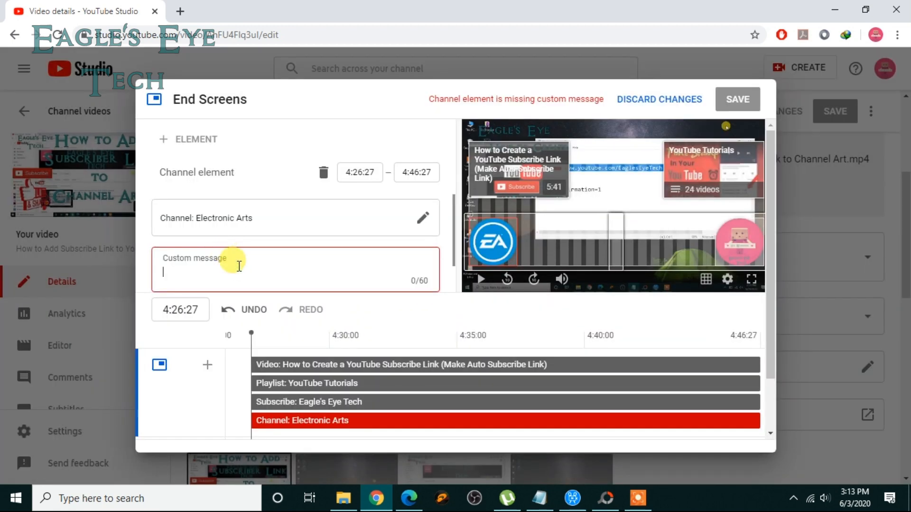
# Set its custom message to 'Watch this channel' and save the end screen.
pyautogui.write('Watch')
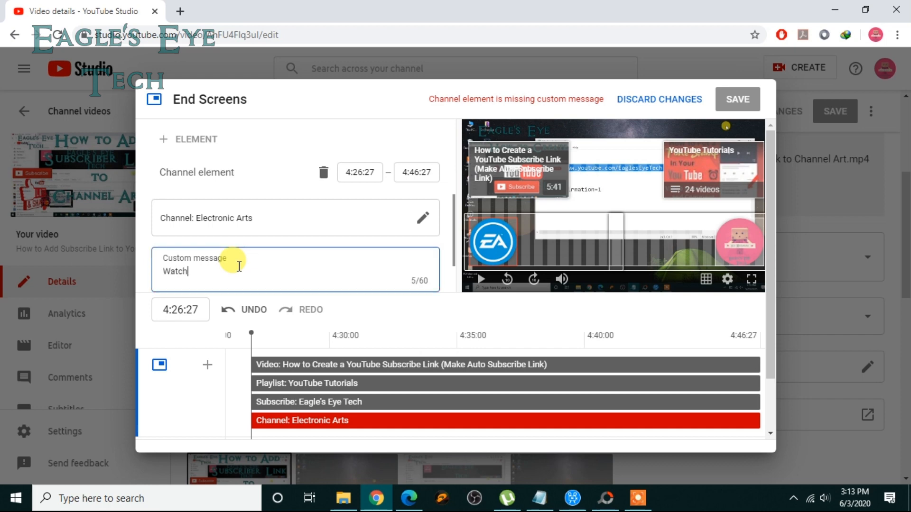
pyautogui.write('this c')
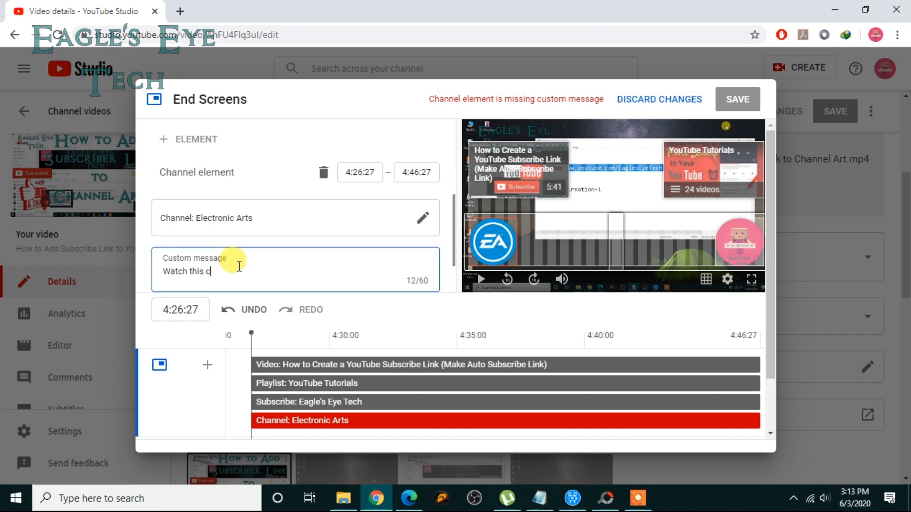
pyautogui.write('hannel')
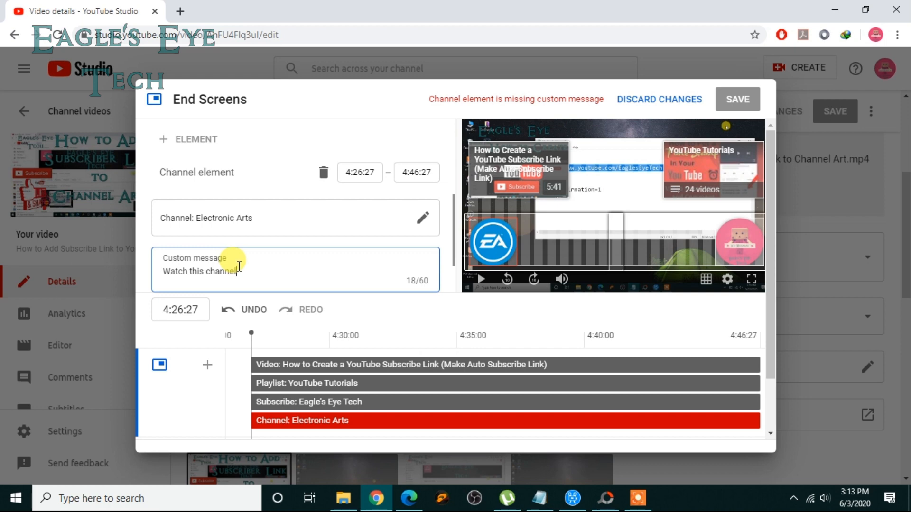
pyautogui.click(388, 129)
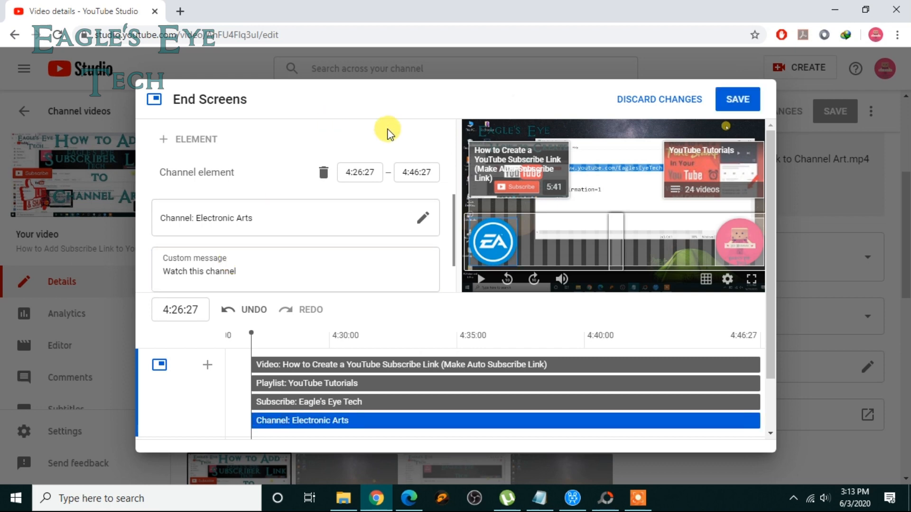
pyautogui.moveTo(232, 163)
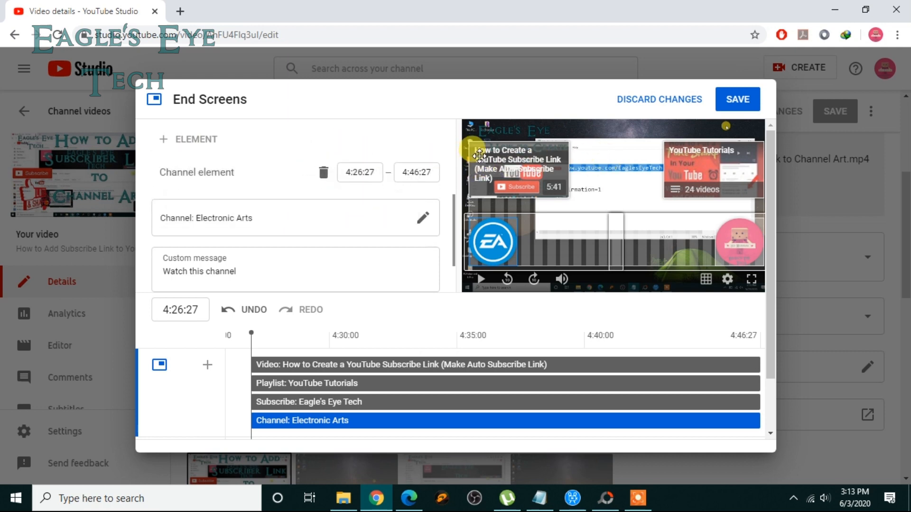
pyautogui.moveTo(506, 222)
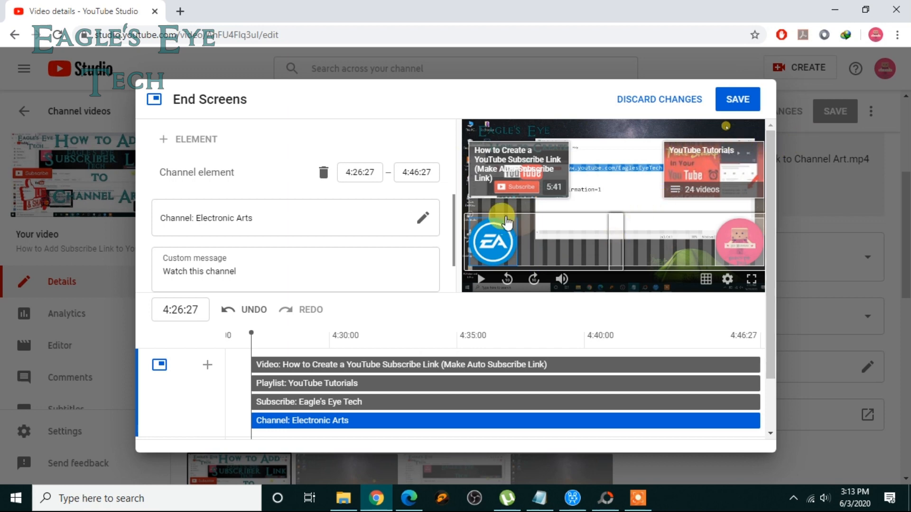
pyautogui.moveTo(506, 220)
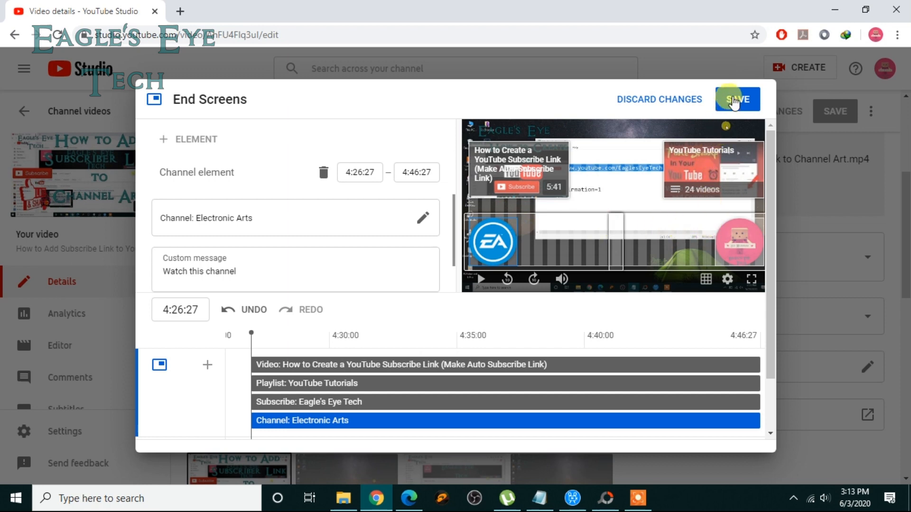
pyautogui.click(737, 98)
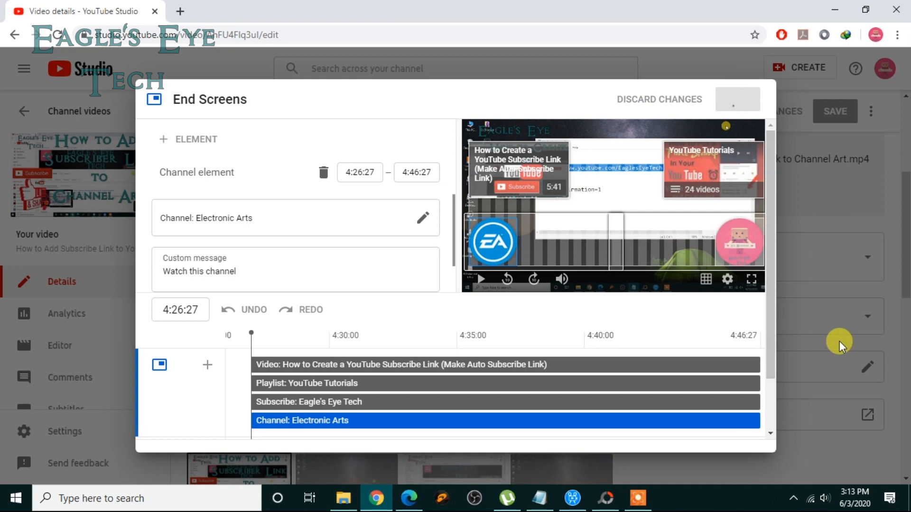
# Load the edited video's youtu.be short link in a new browser tab.
pyautogui.click(737, 99)
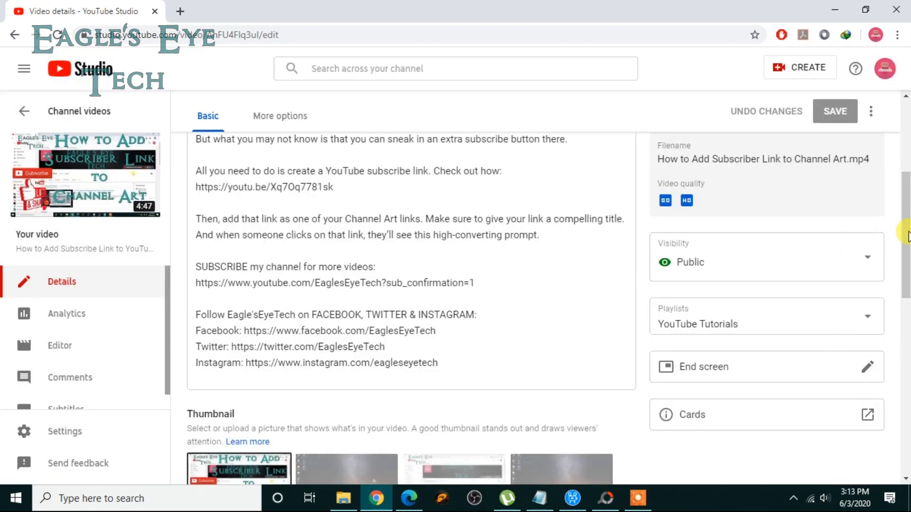
pyautogui.scroll(3)
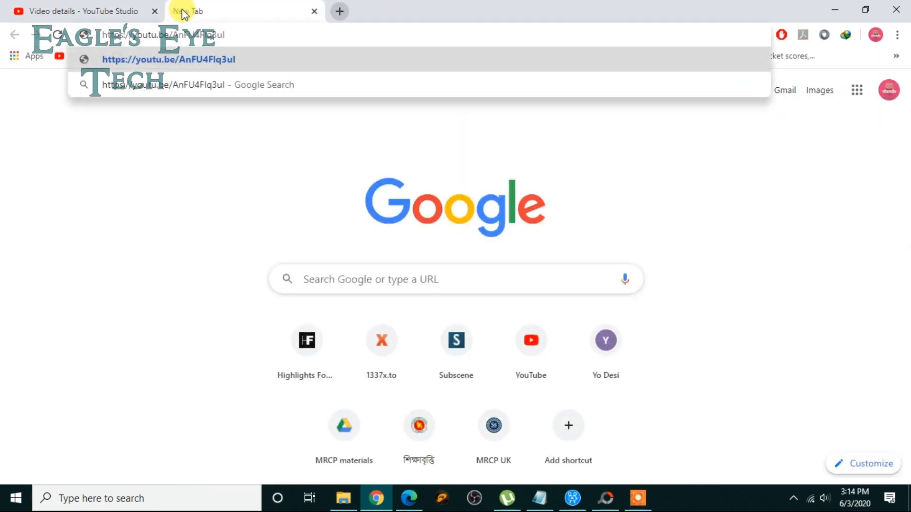
pyautogui.click(169, 59)
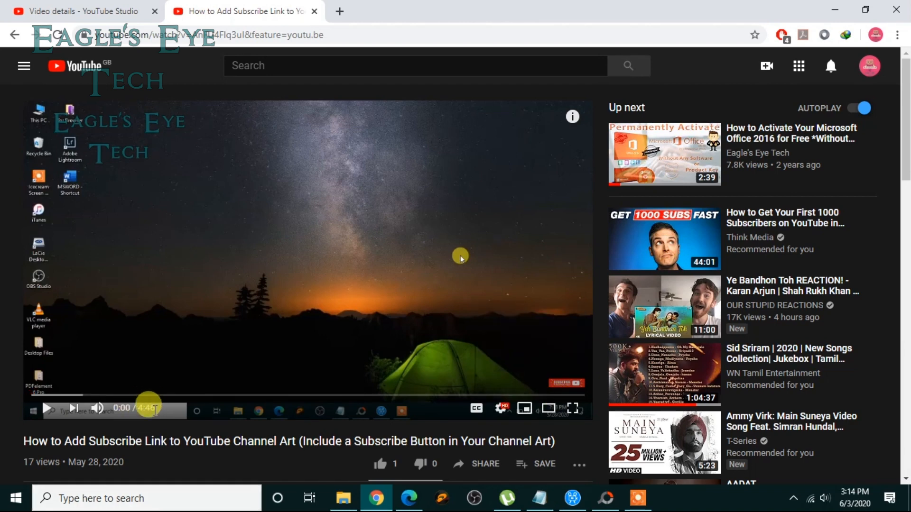
pyautogui.moveTo(226, 428)
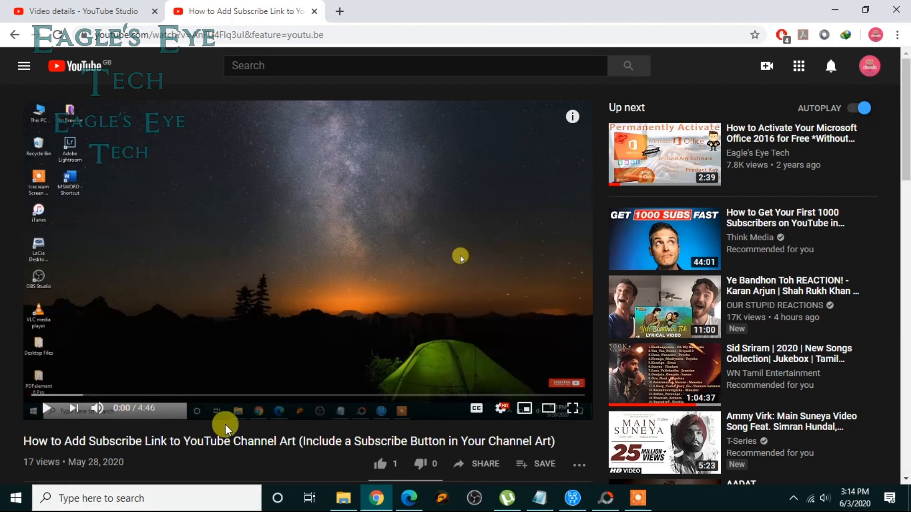
pyautogui.moveTo(205, 416)
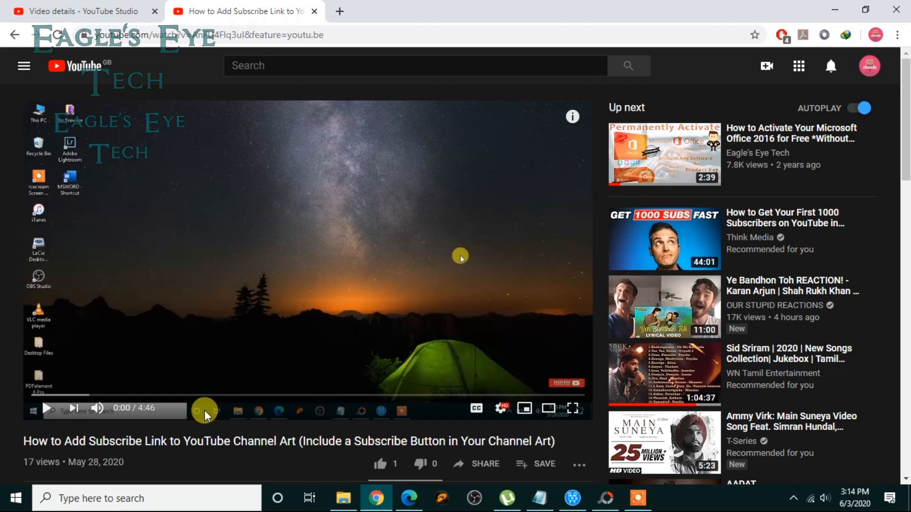
pyautogui.moveTo(270, 407)
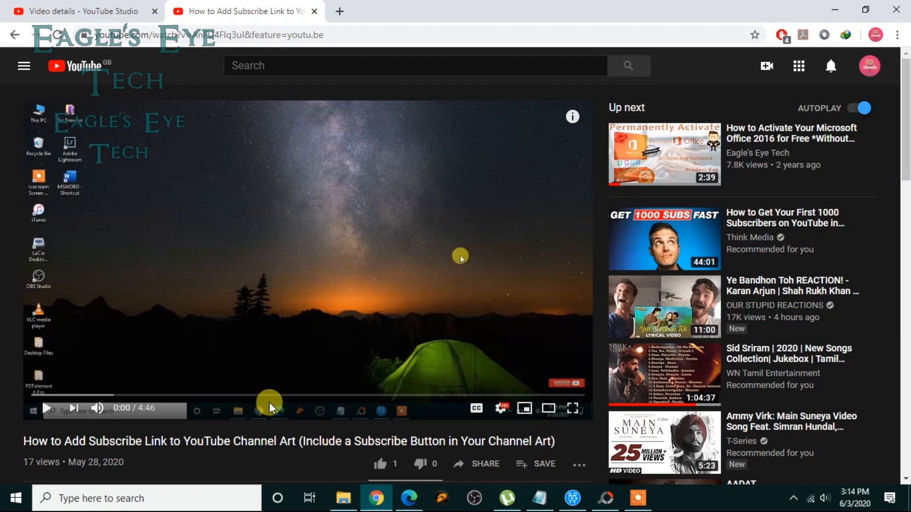
pyautogui.moveTo(412, 421)
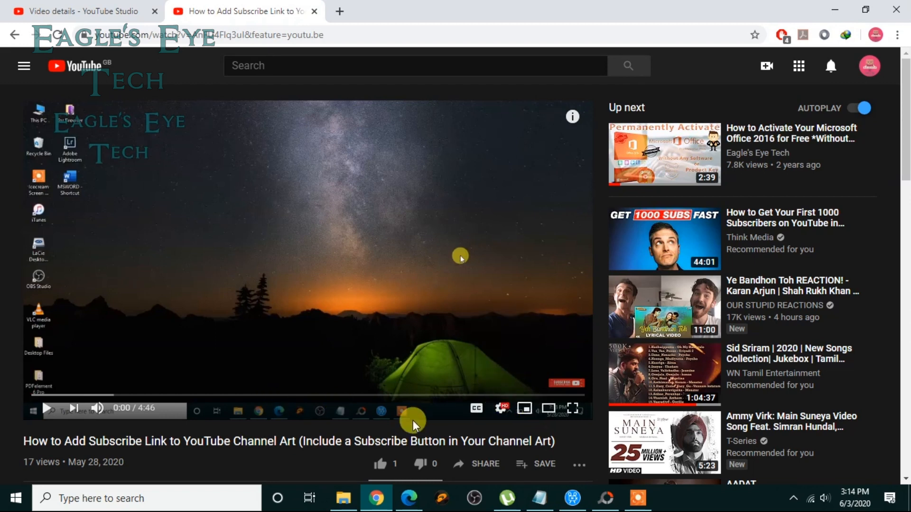
pyautogui.moveTo(555, 400)
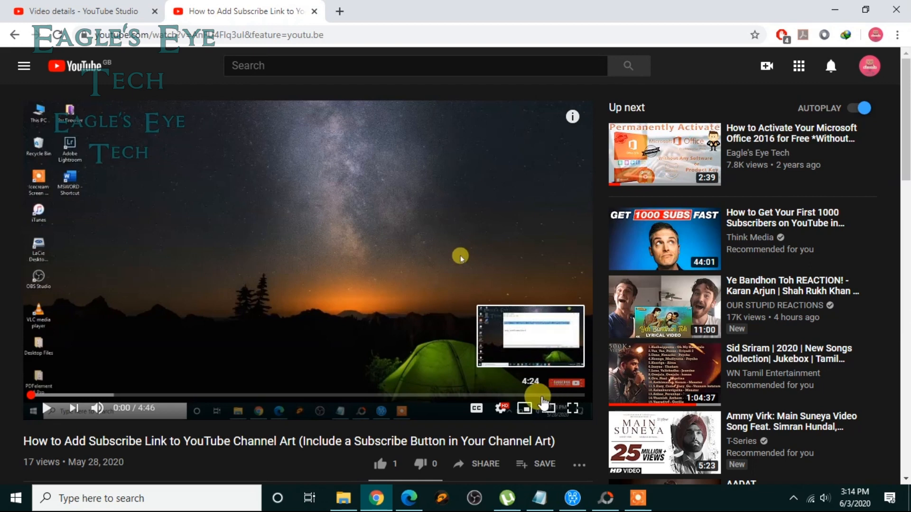
# Jump playback near the end to check the end screen, then close the tab back to Studio.
pyautogui.click(537, 394)
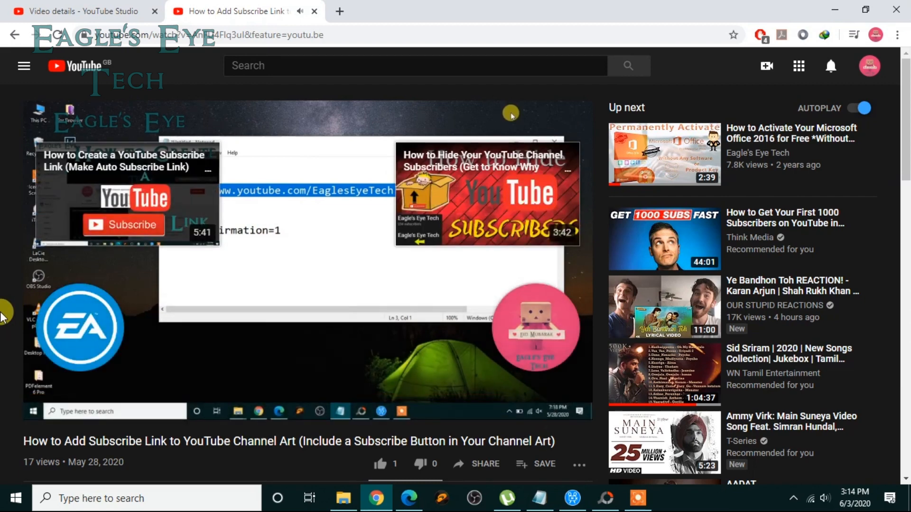
pyautogui.moveTo(349, 357)
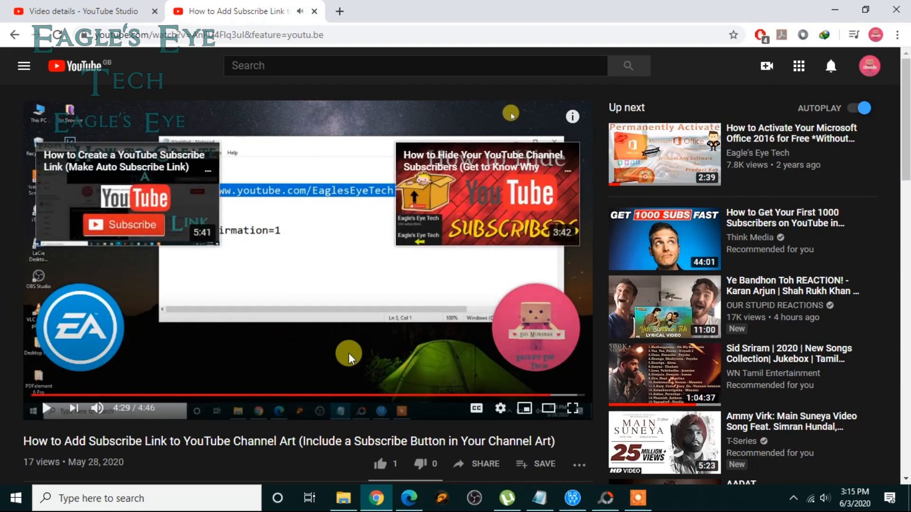
pyautogui.moveTo(441, 145)
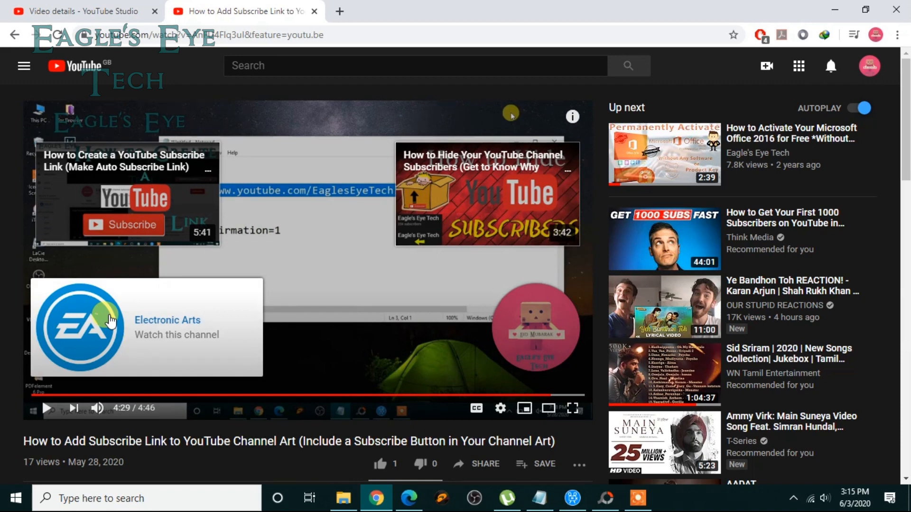
pyautogui.moveTo(162, 341)
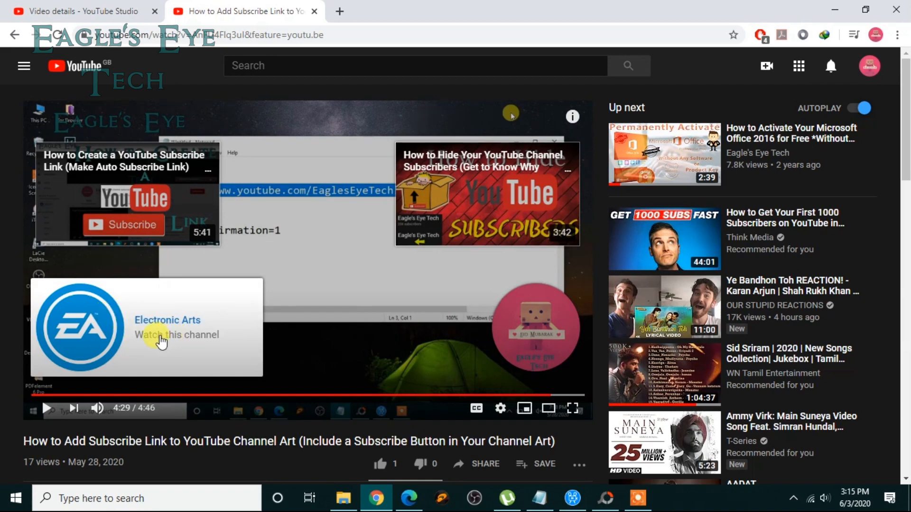
pyautogui.moveTo(408, 335)
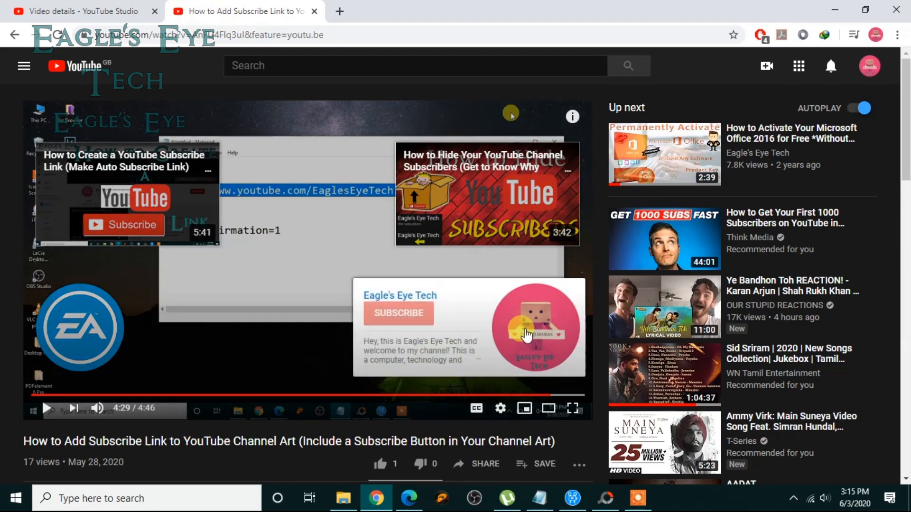
pyautogui.moveTo(520, 322)
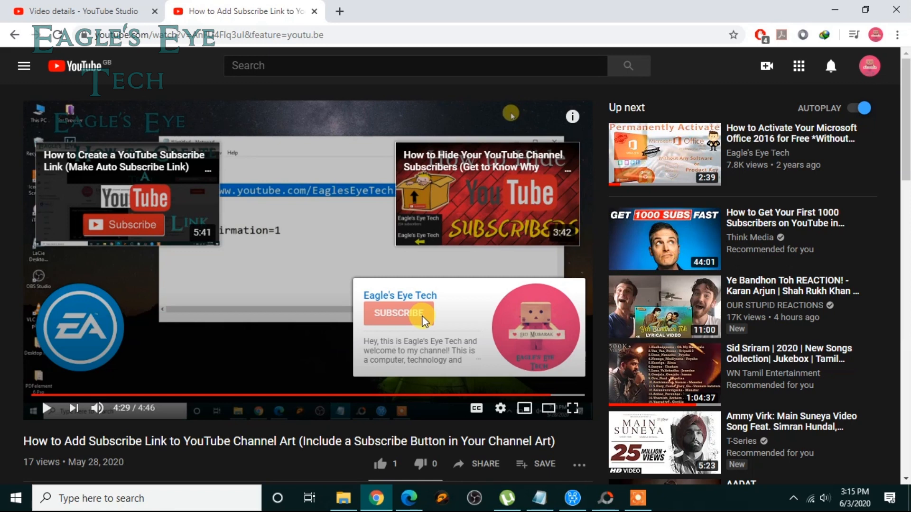
pyautogui.moveTo(429, 349)
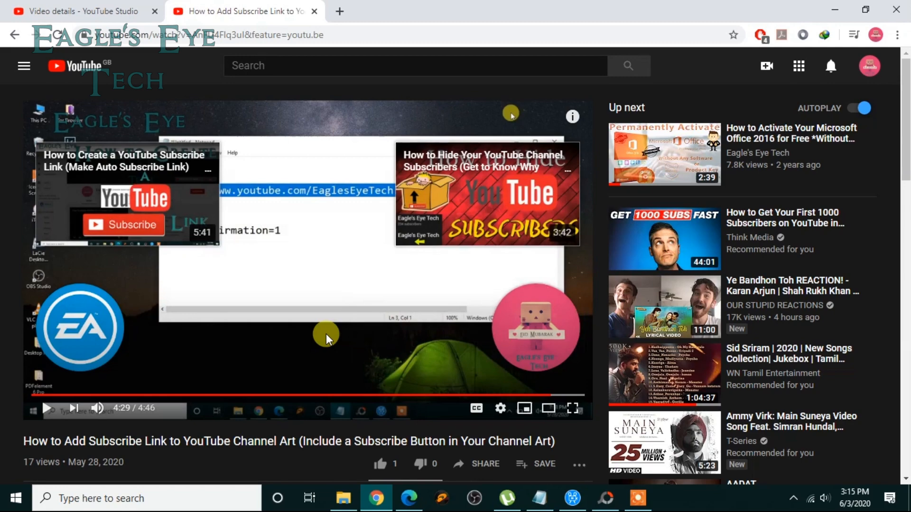
pyautogui.click(81, 11)
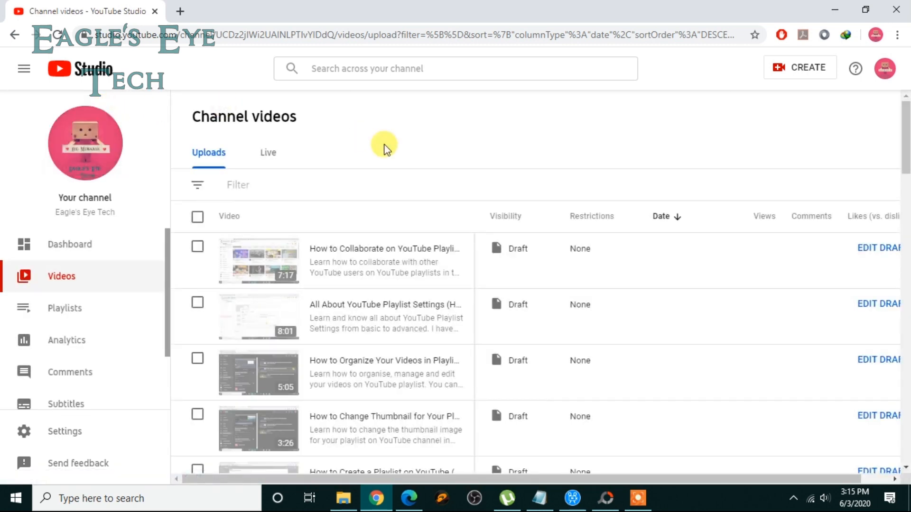
# Edit the 'How to Create a Playlist on YouTube' draft and advance to its Video elements step.
pyautogui.scroll(-3)
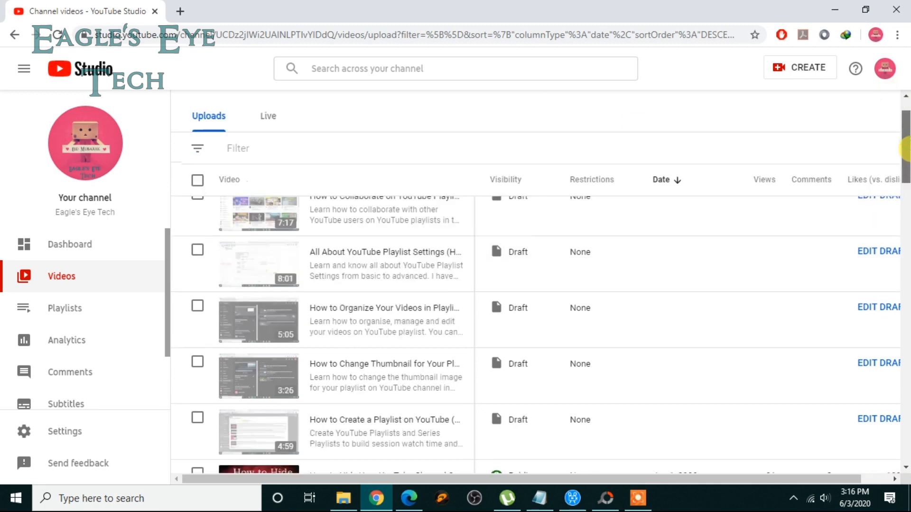
pyautogui.scroll(-3)
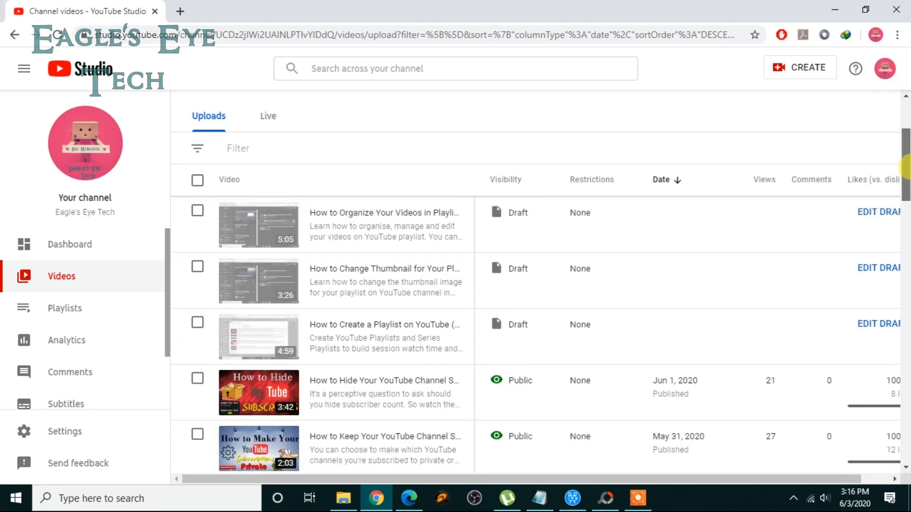
pyautogui.moveTo(703, 332)
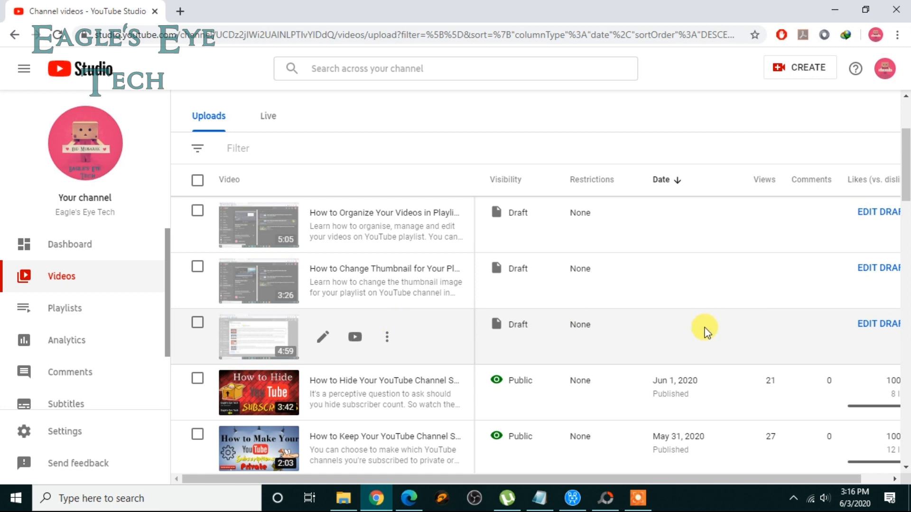
pyautogui.moveTo(892, 329)
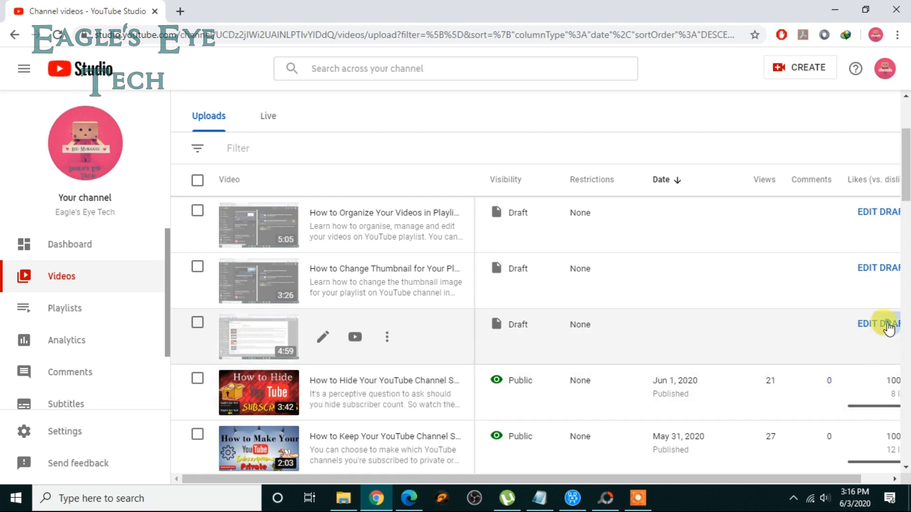
pyautogui.click(879, 324)
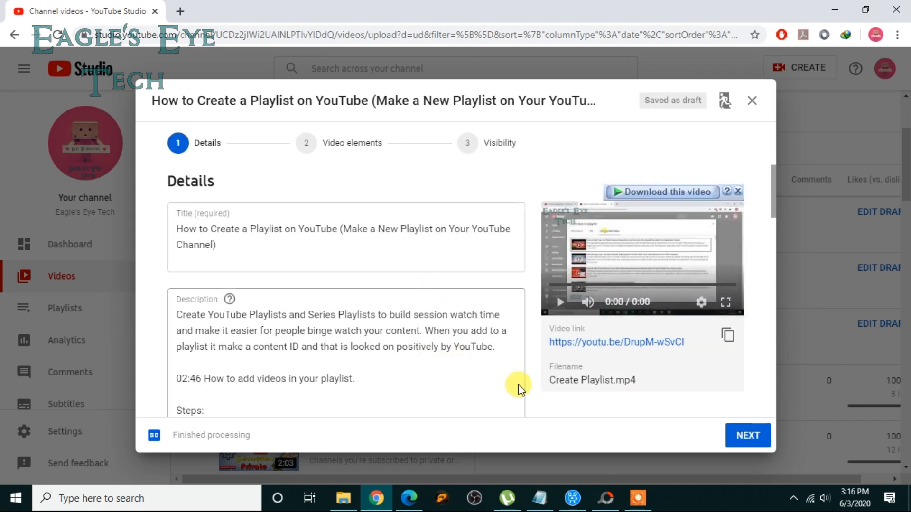
pyautogui.click(747, 436)
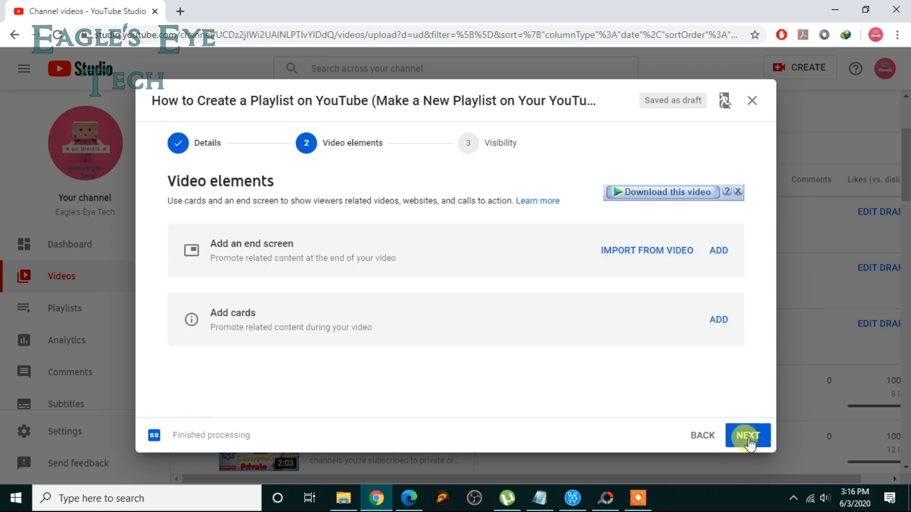
pyautogui.moveTo(632, 306)
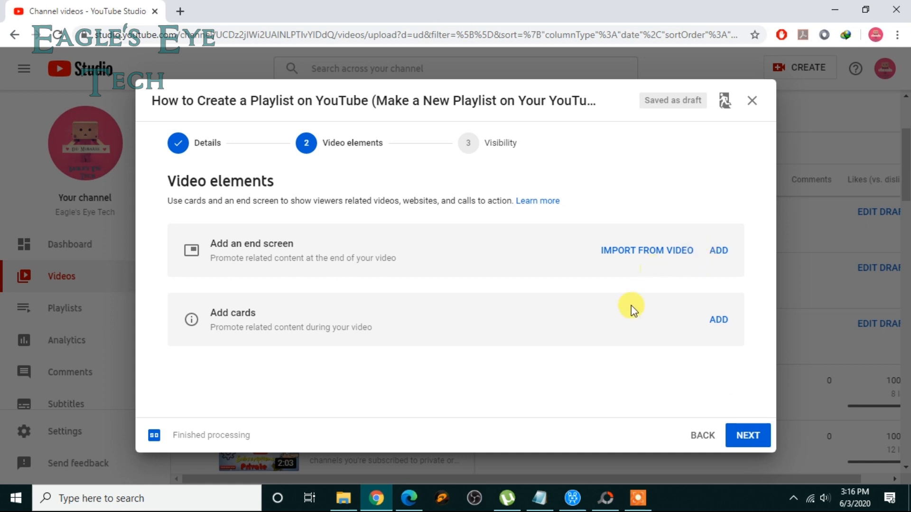
pyautogui.moveTo(348, 253)
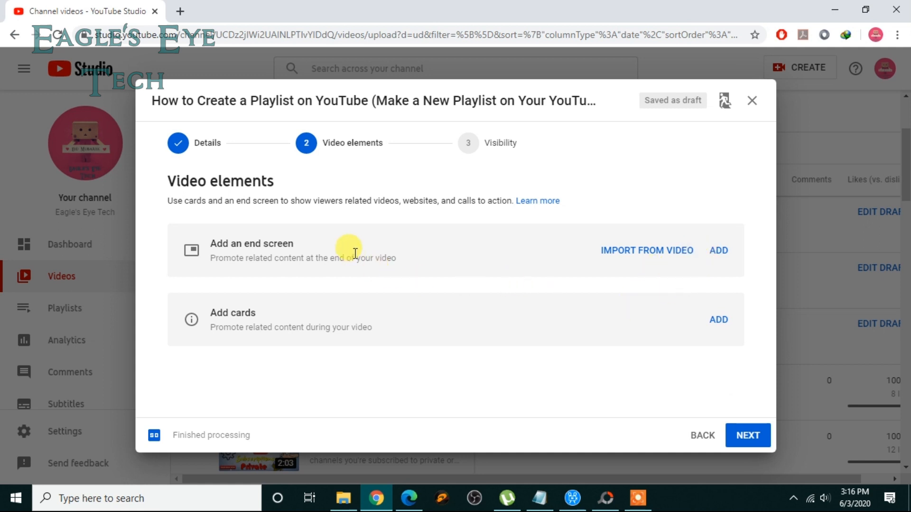
pyautogui.moveTo(719, 250)
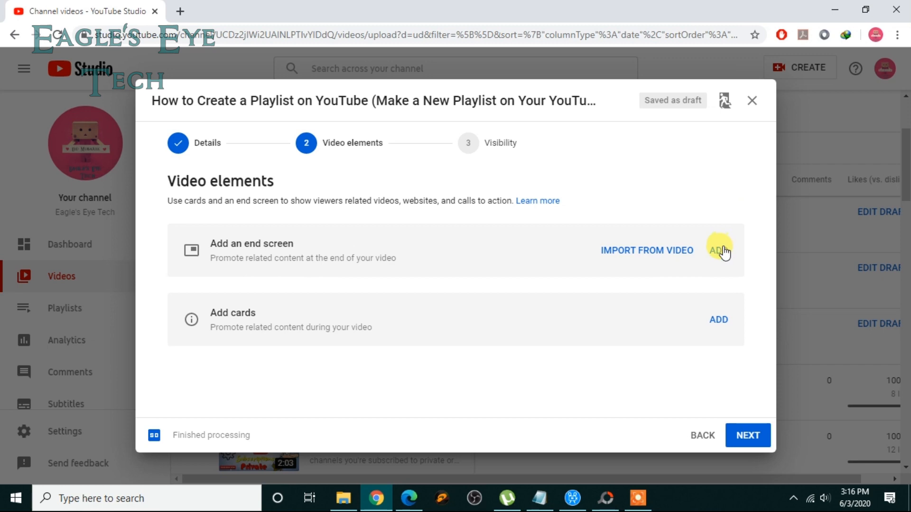
# Add an end screen to the draft and start its preview playback in the editor.
pyautogui.click(718, 251)
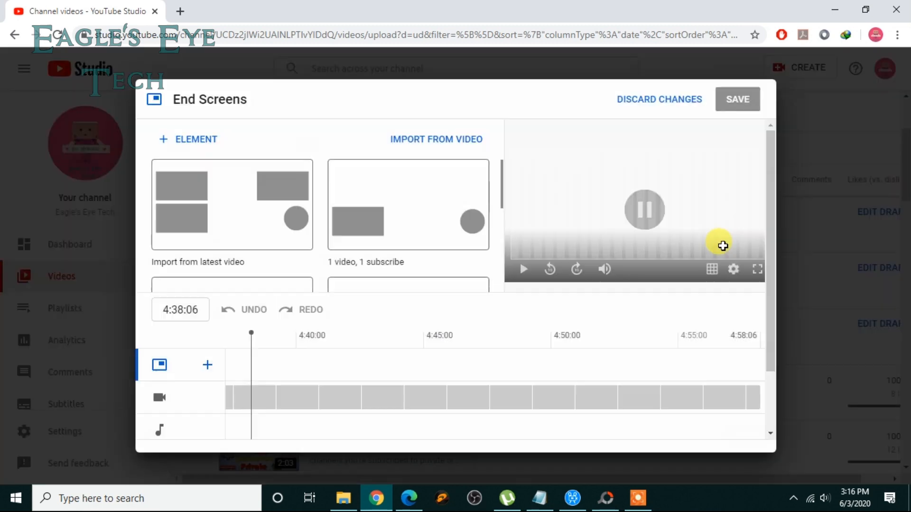
pyautogui.click(407, 205)
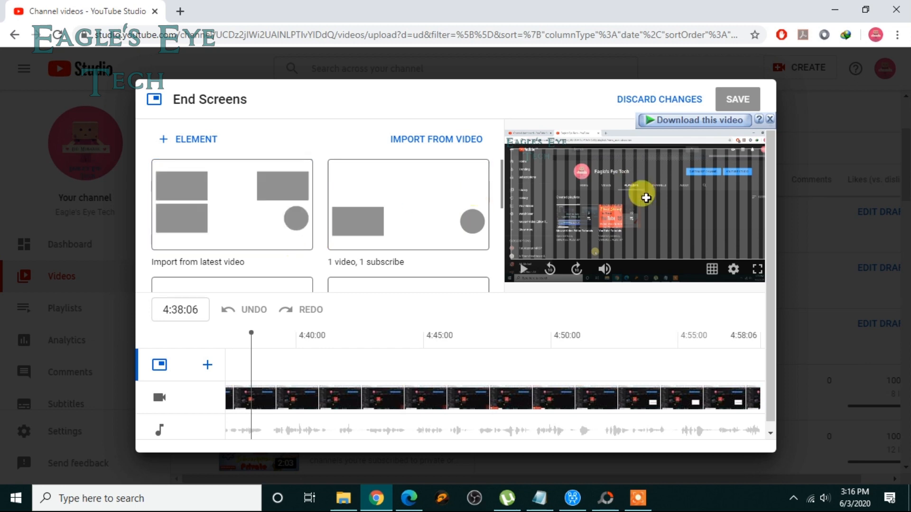
pyautogui.moveTo(778, 210)
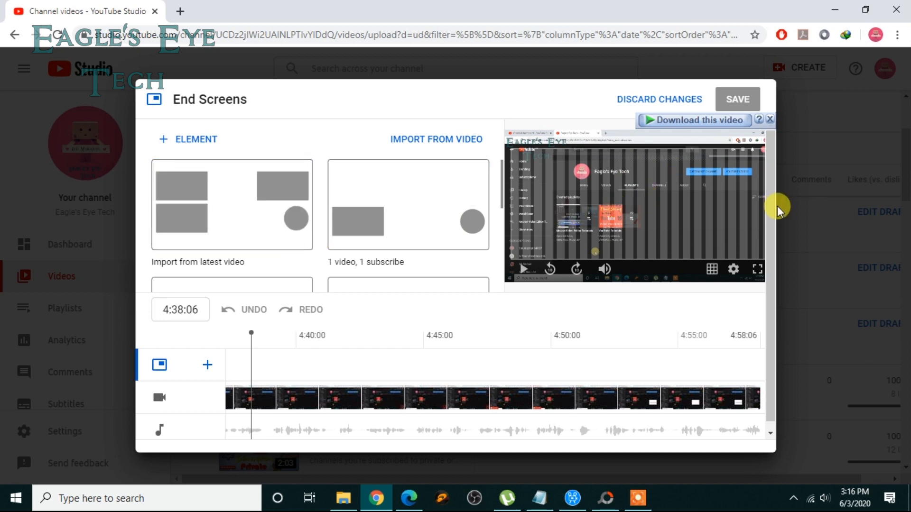
pyautogui.moveTo(738, 206)
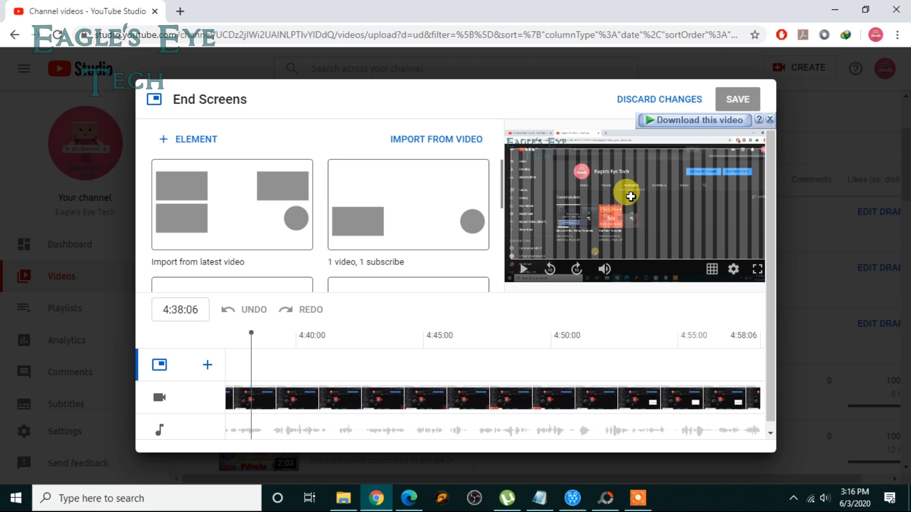
# Discard changes in the End Screens editor, returning to Video elements.
pyautogui.click(736, 99)
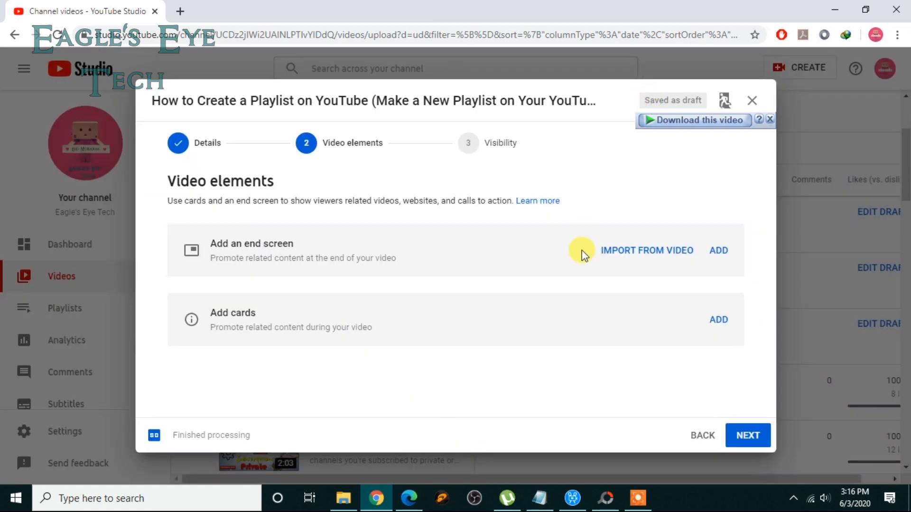
pyautogui.moveTo(524, 285)
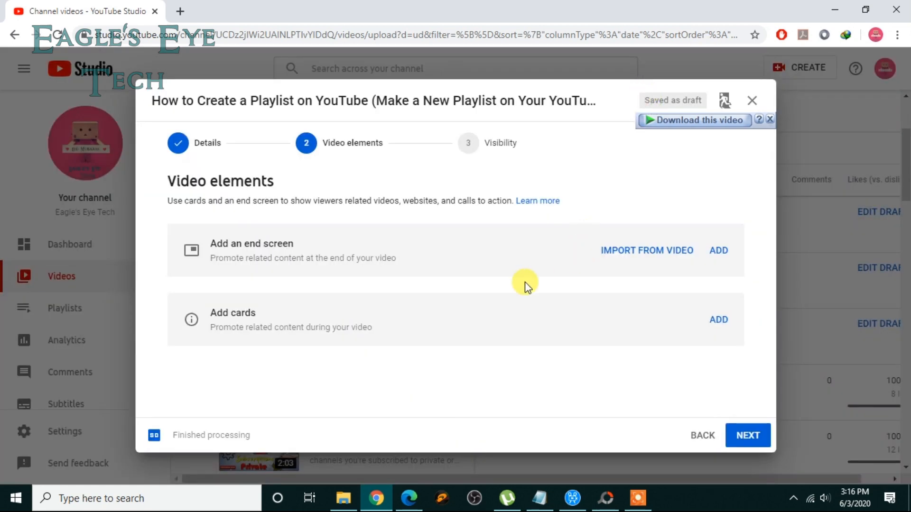
pyautogui.moveTo(599, 257)
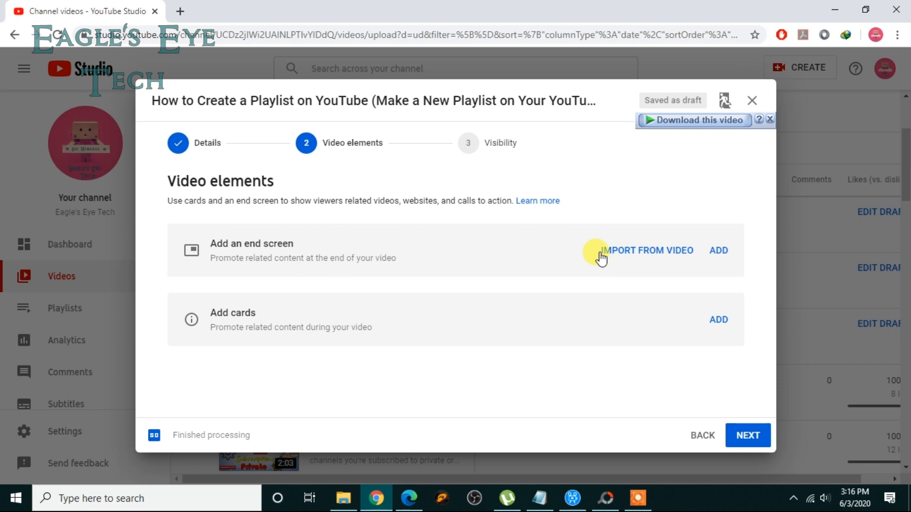
pyautogui.moveTo(632, 254)
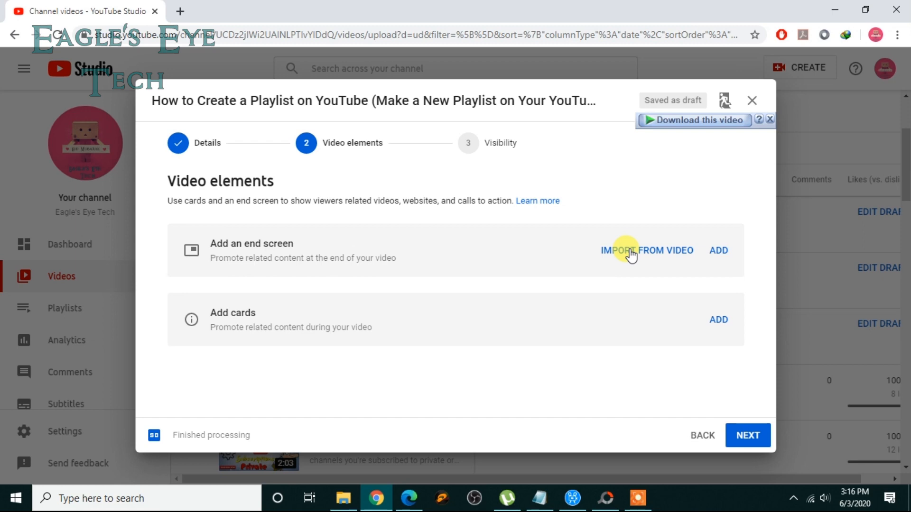
# Choose Import from video and browse the Choose specific video grid of uploads.
pyautogui.click(646, 250)
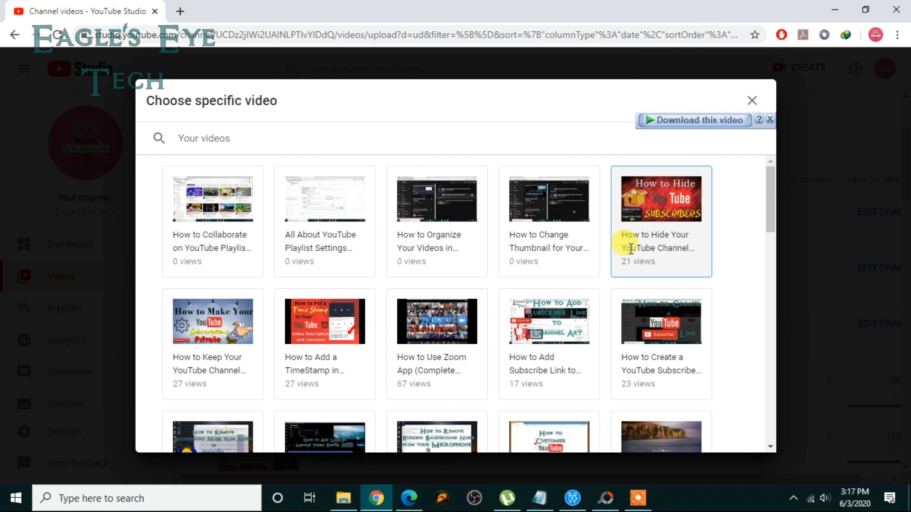
pyautogui.moveTo(684, 227)
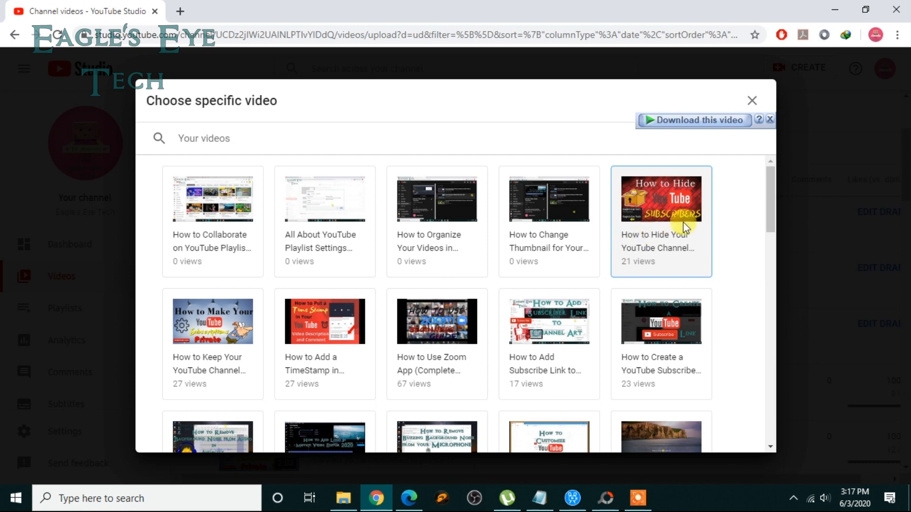
pyautogui.scroll(-3)
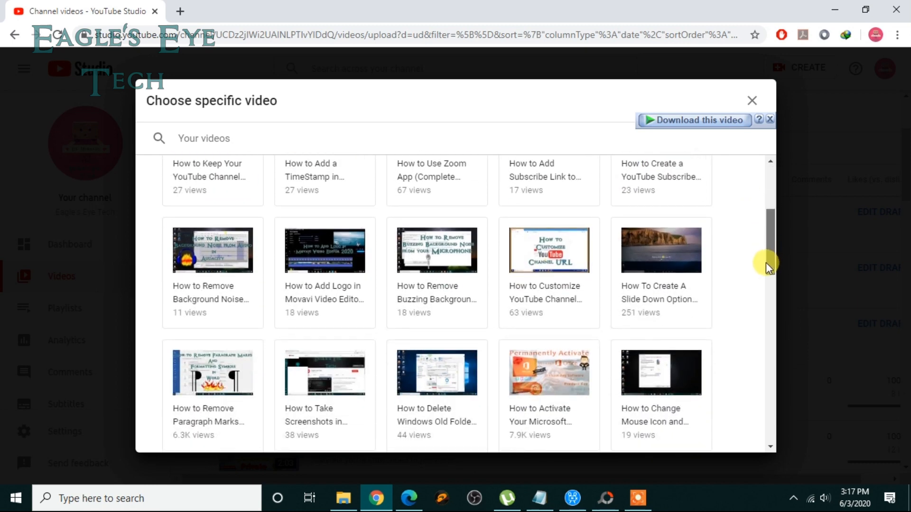
pyautogui.scroll(3)
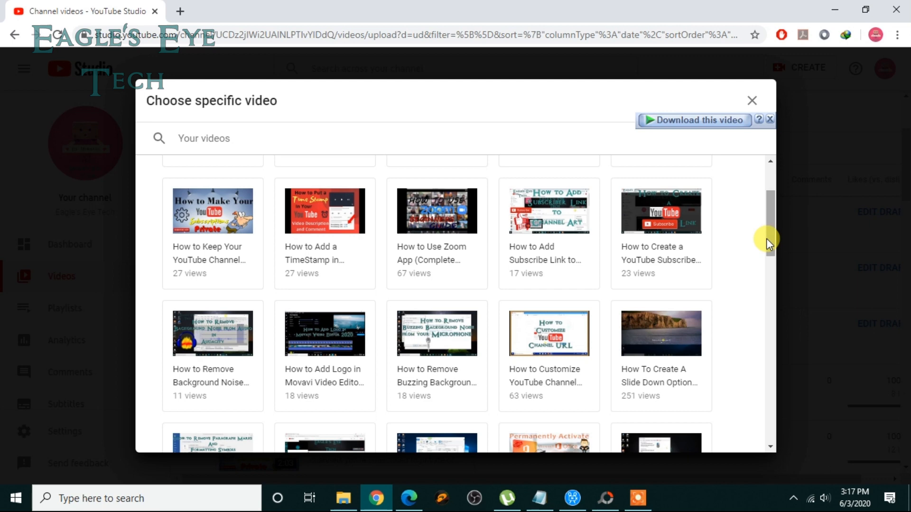
pyautogui.moveTo(614, 226)
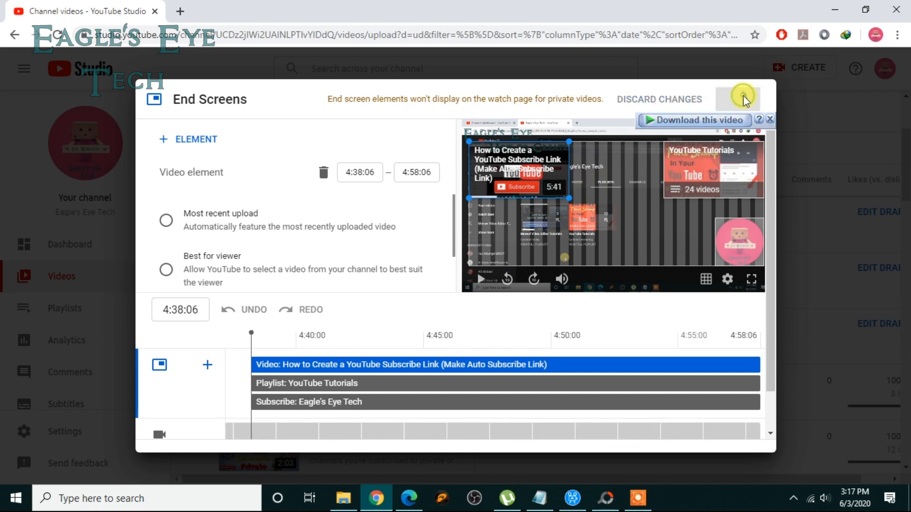
# Save the imported end screen with video, YouTube Tutorials playlist and subscribe elements.
pyautogui.click(752, 99)
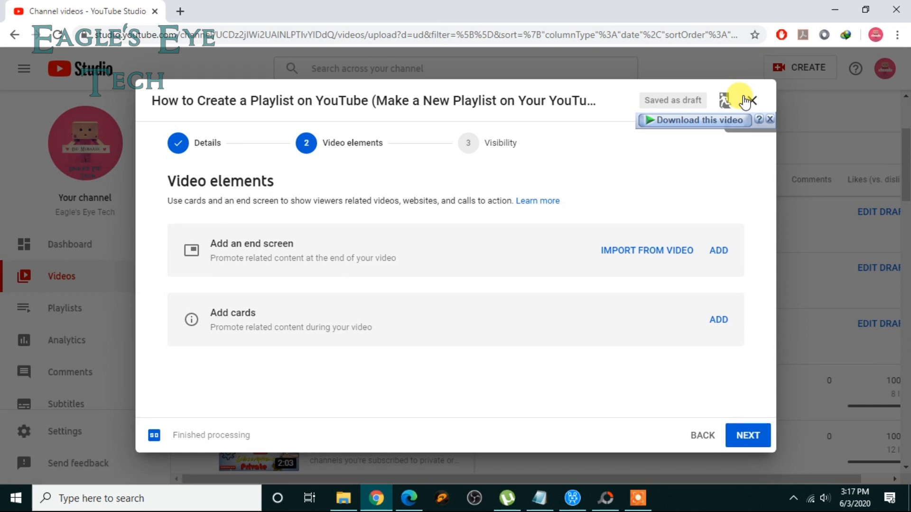